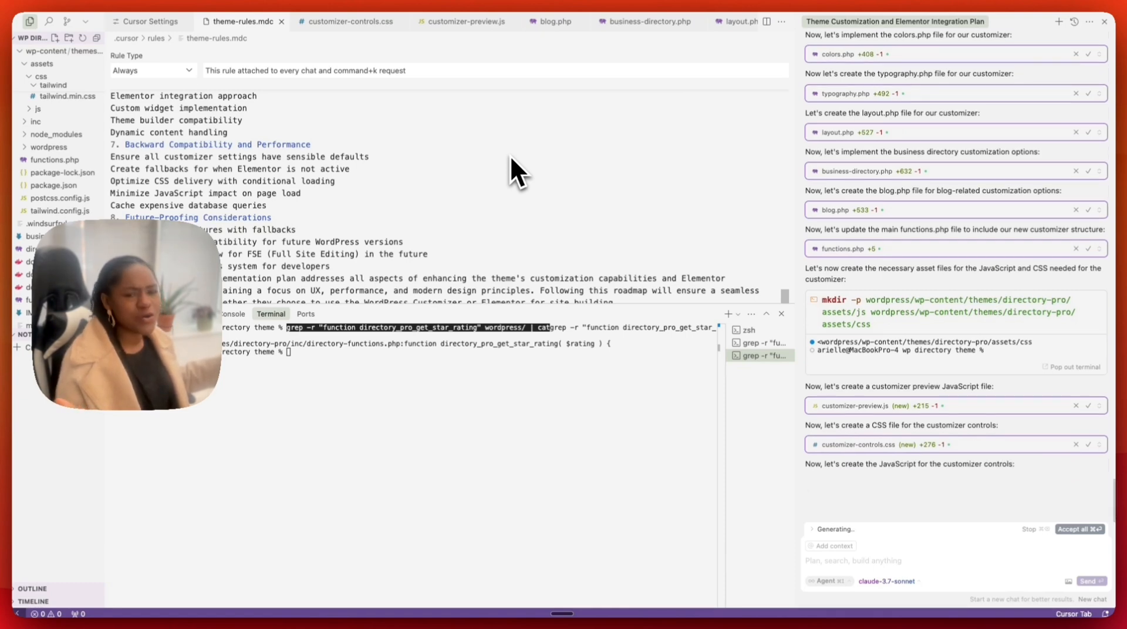
Step: Scroll the Cursor agent output while it generates customizer-preview.js and customizer-controls.css
scroll("down", 3)
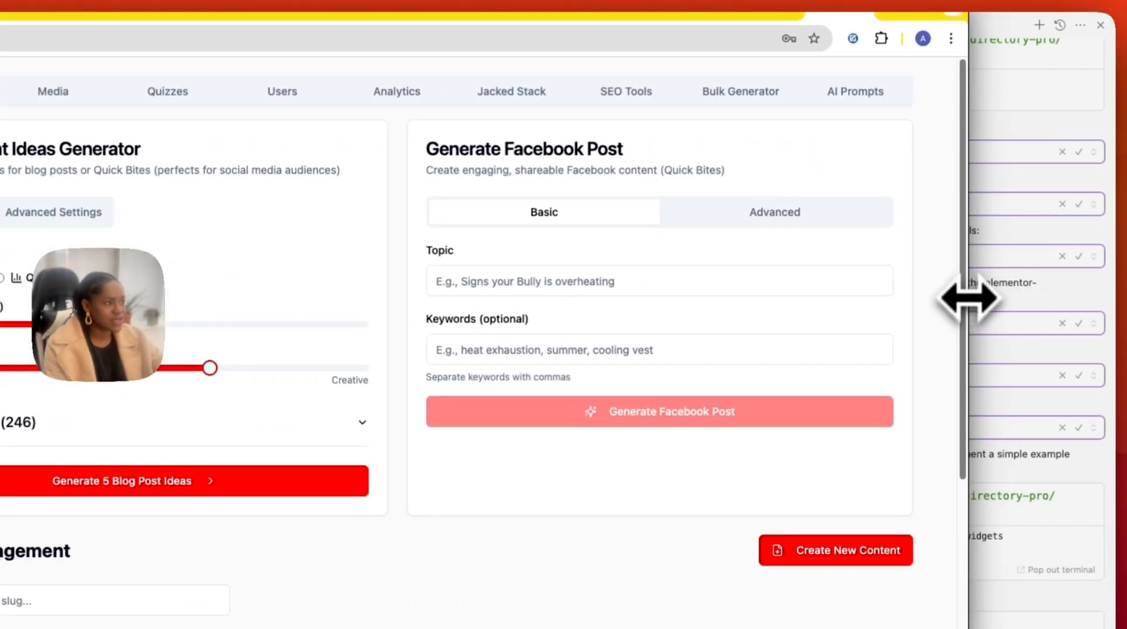
Step: Scroll through the Content tab's table of published blog posts
scroll("down", 3)
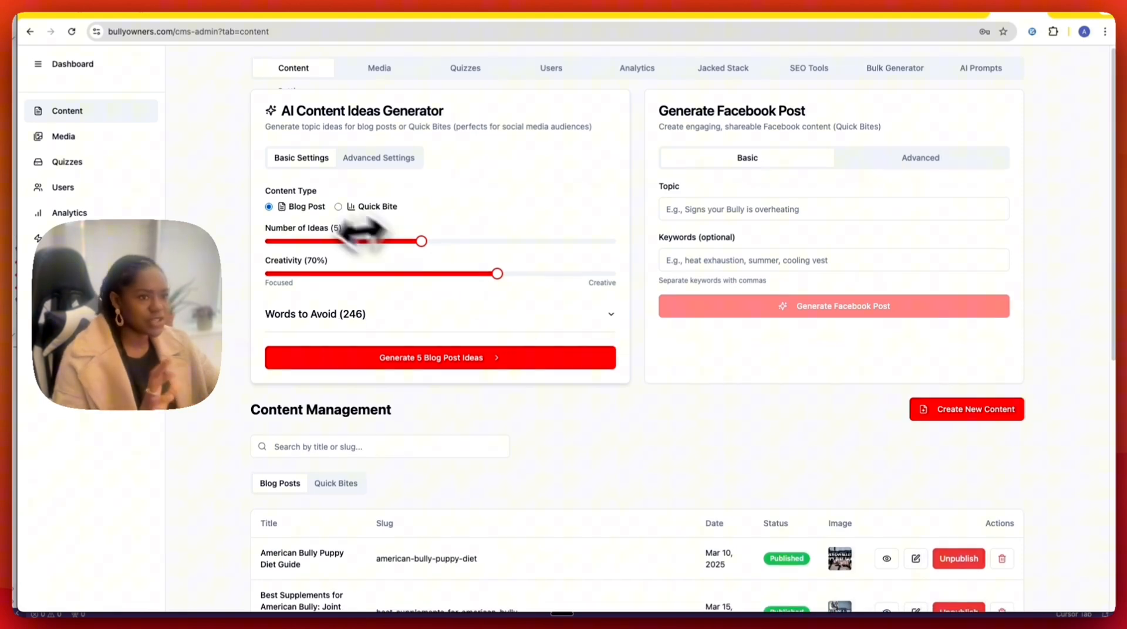
scroll("down", 3)
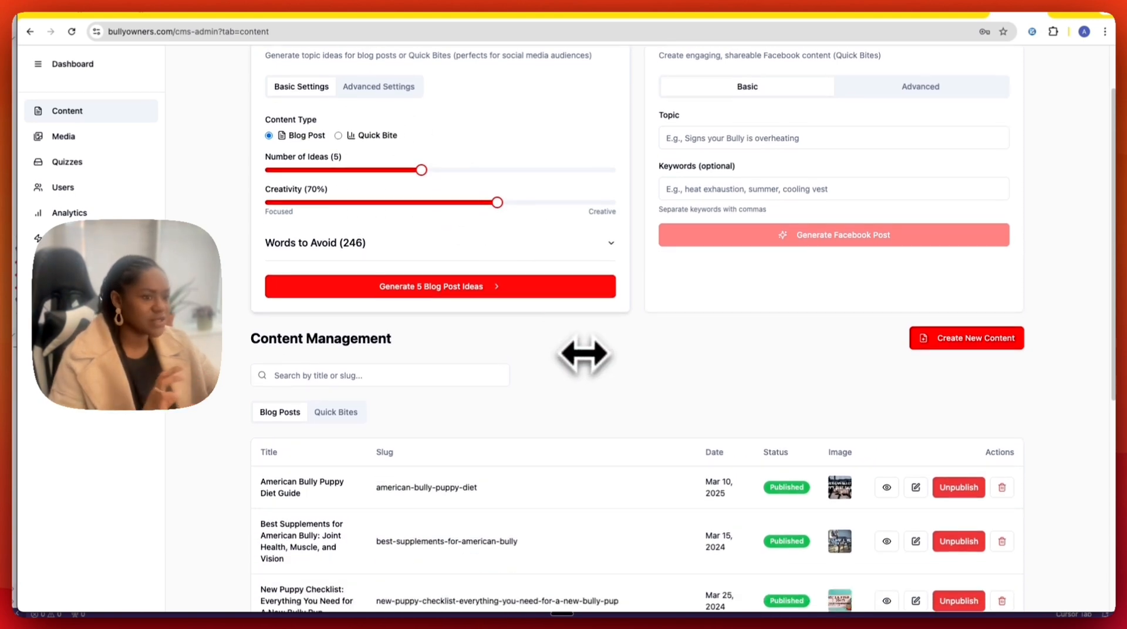
scroll("down", 3)
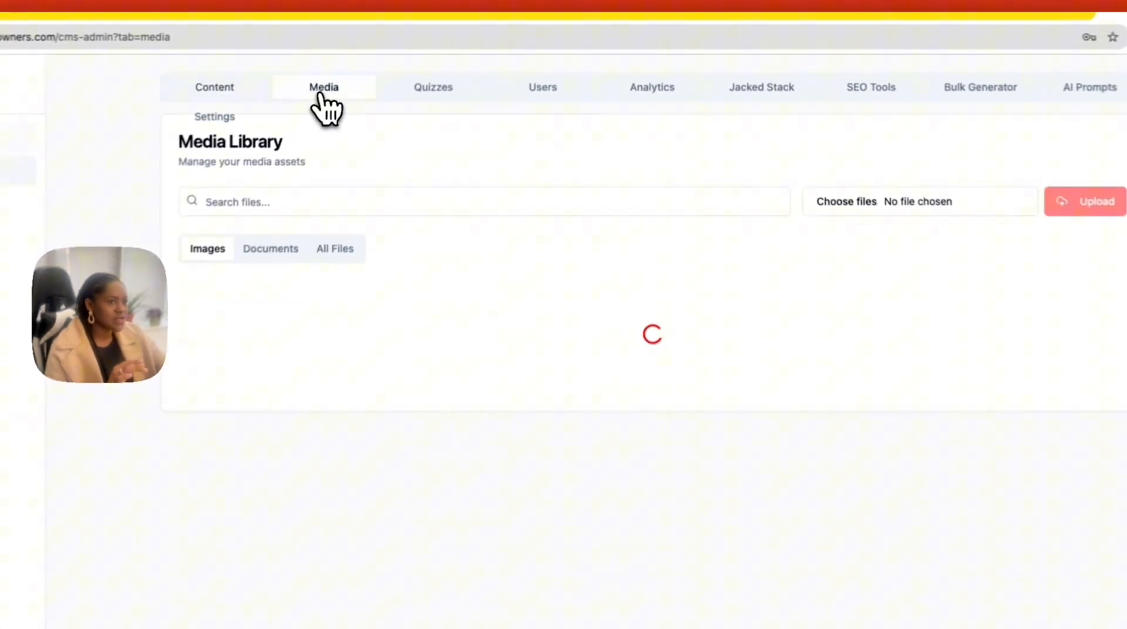
Step: Show the Quizzes page with its AI quiz generator and published quiz list
left_click(433, 87)
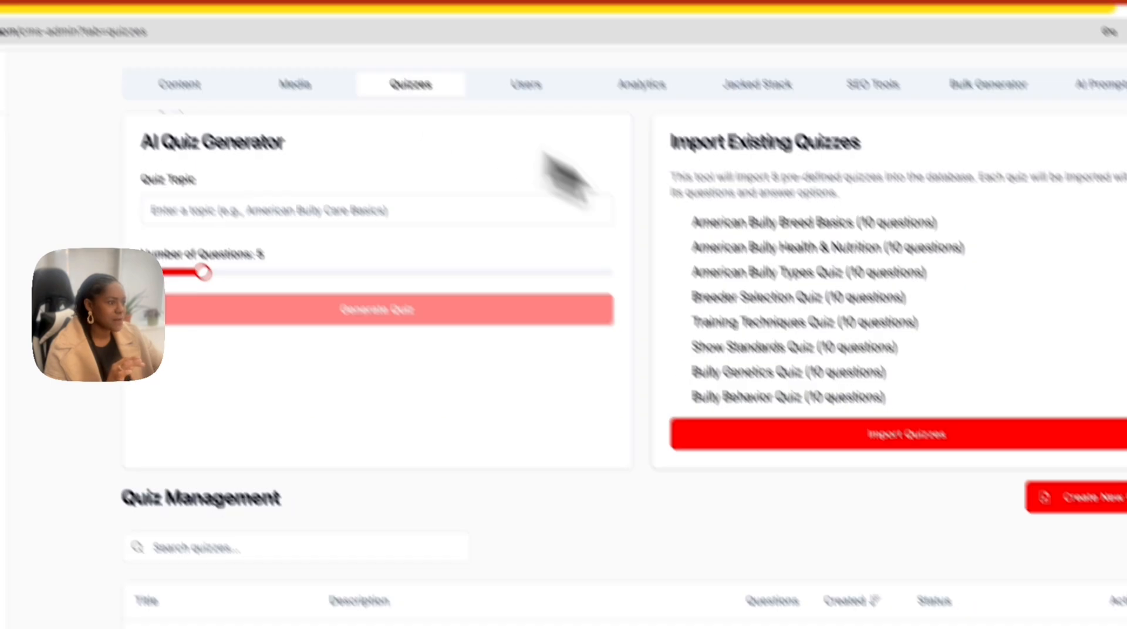
scroll("down", 3)
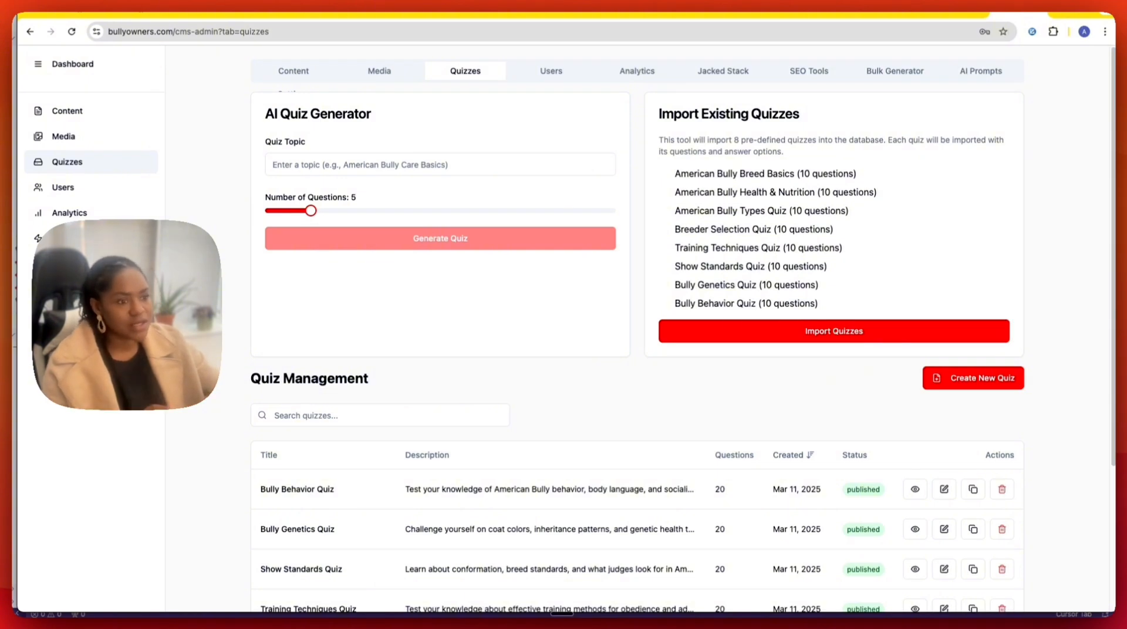
mouse_move(823, 111)
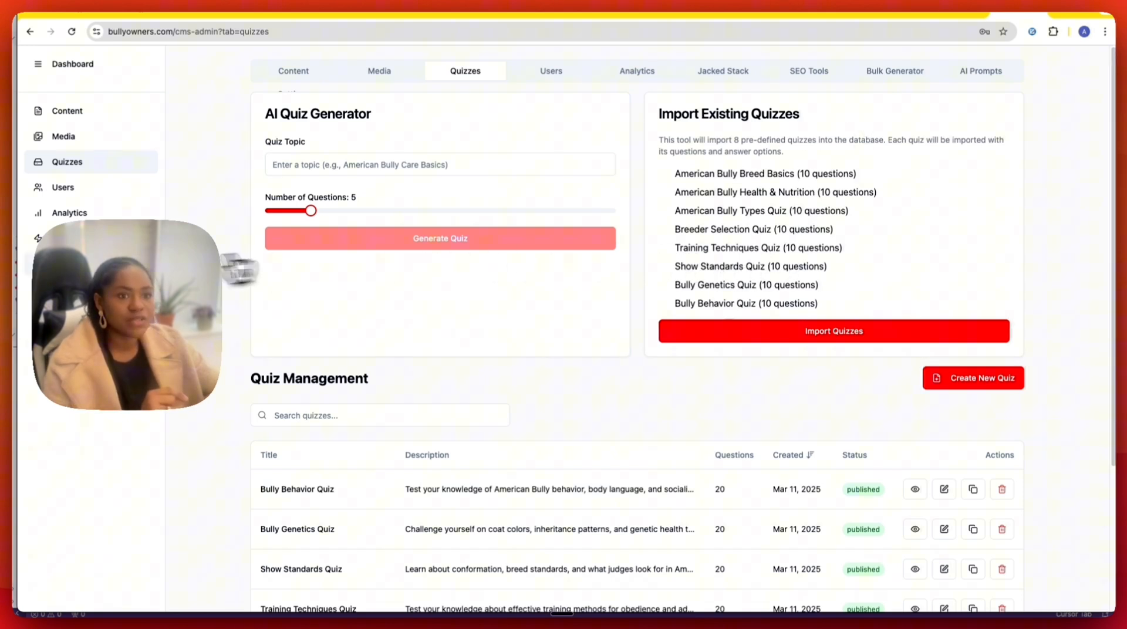
mouse_move(101, 213)
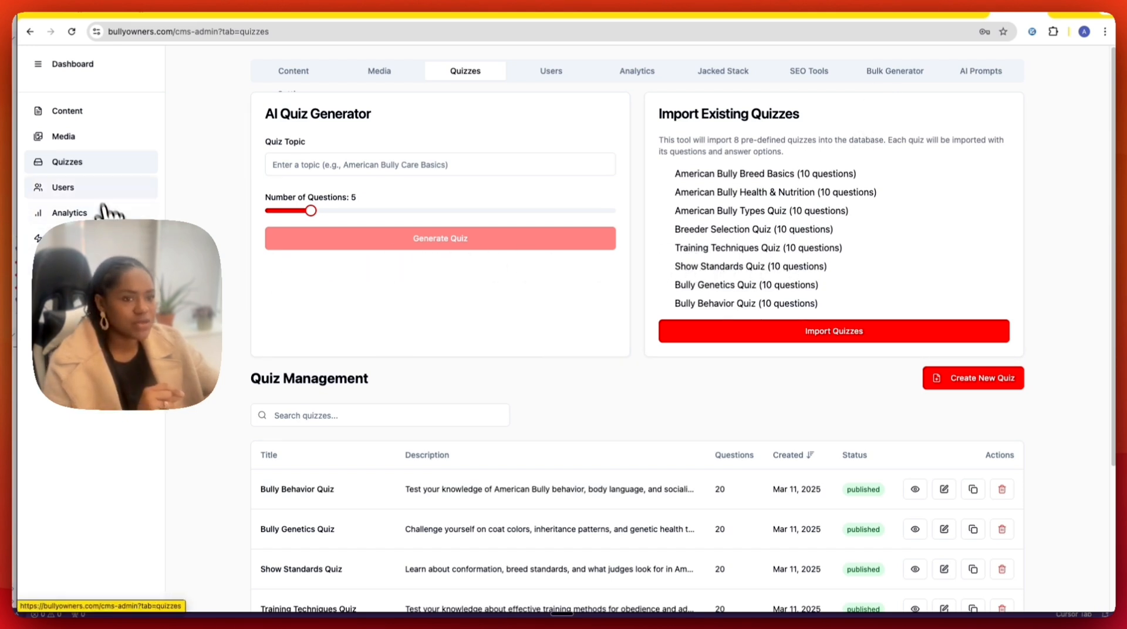
mouse_move(176, 147)
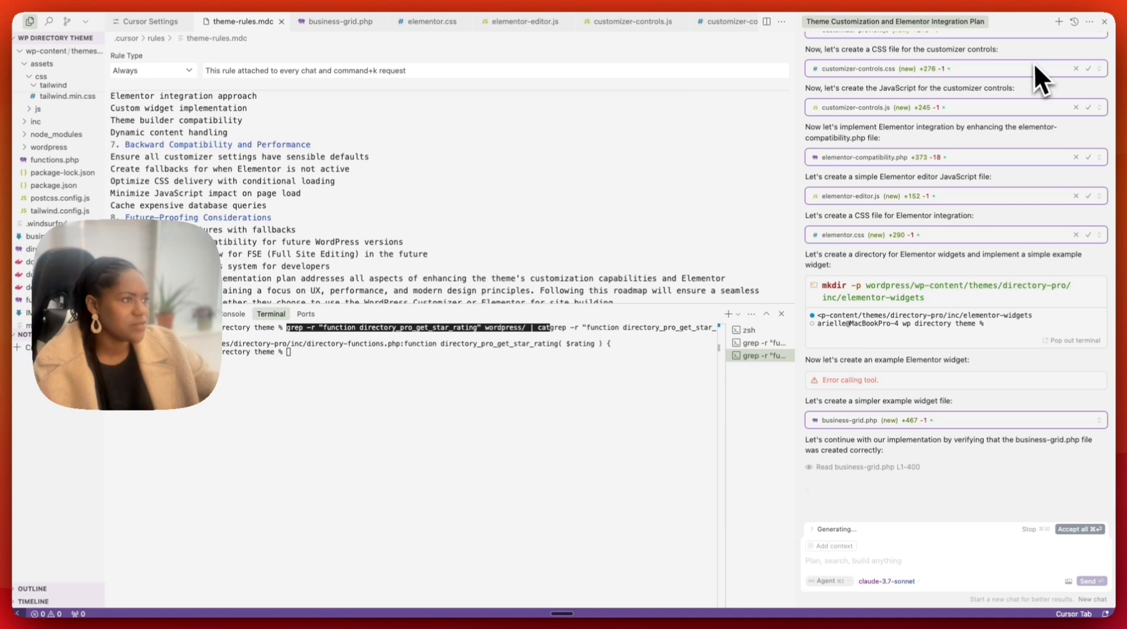
scroll("down", 3)
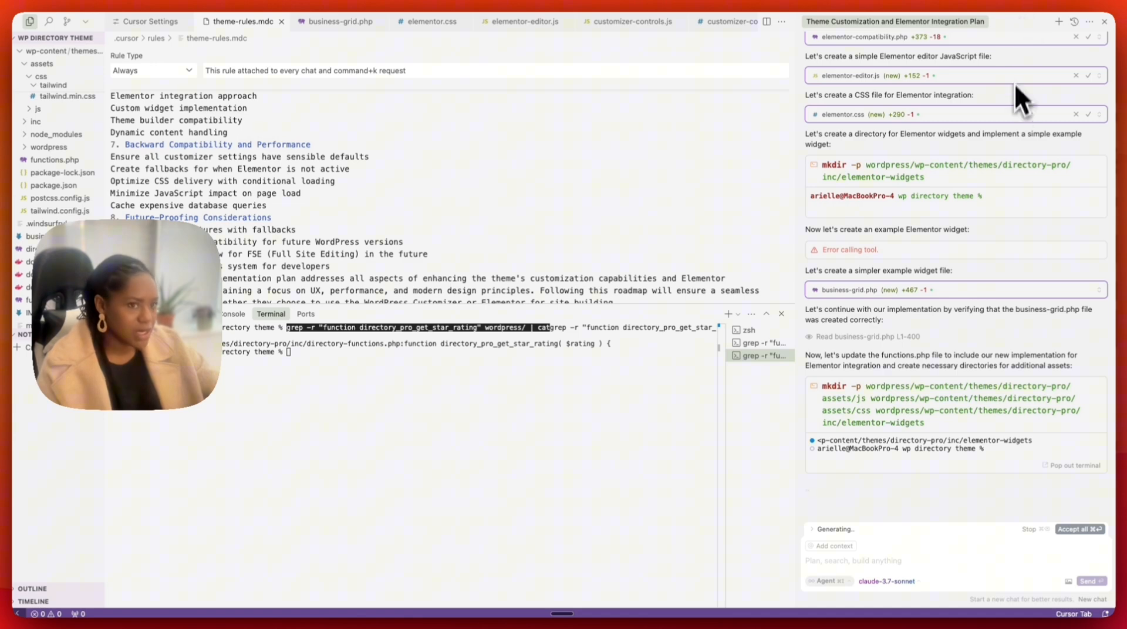
scroll("down", 3)
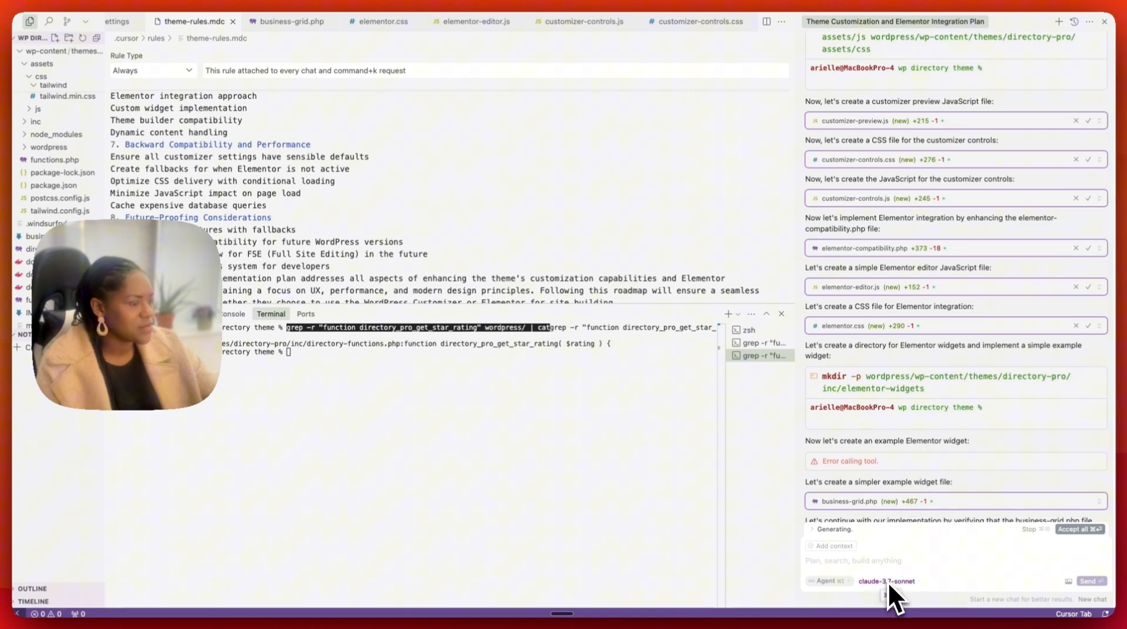
scroll("down", 3)
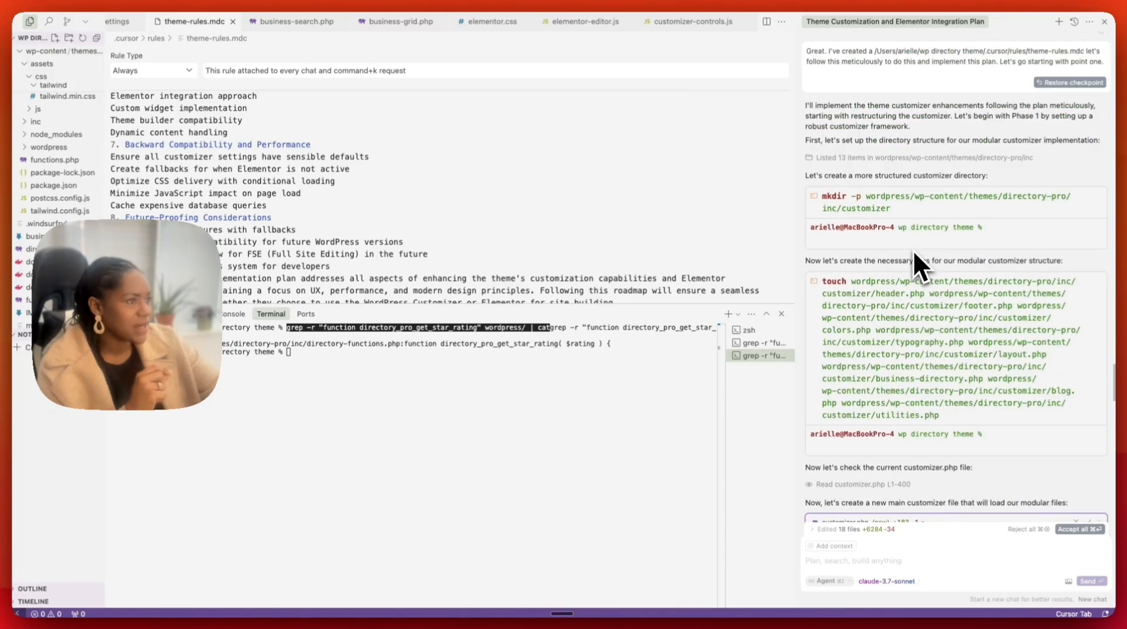
scroll("down", 3)
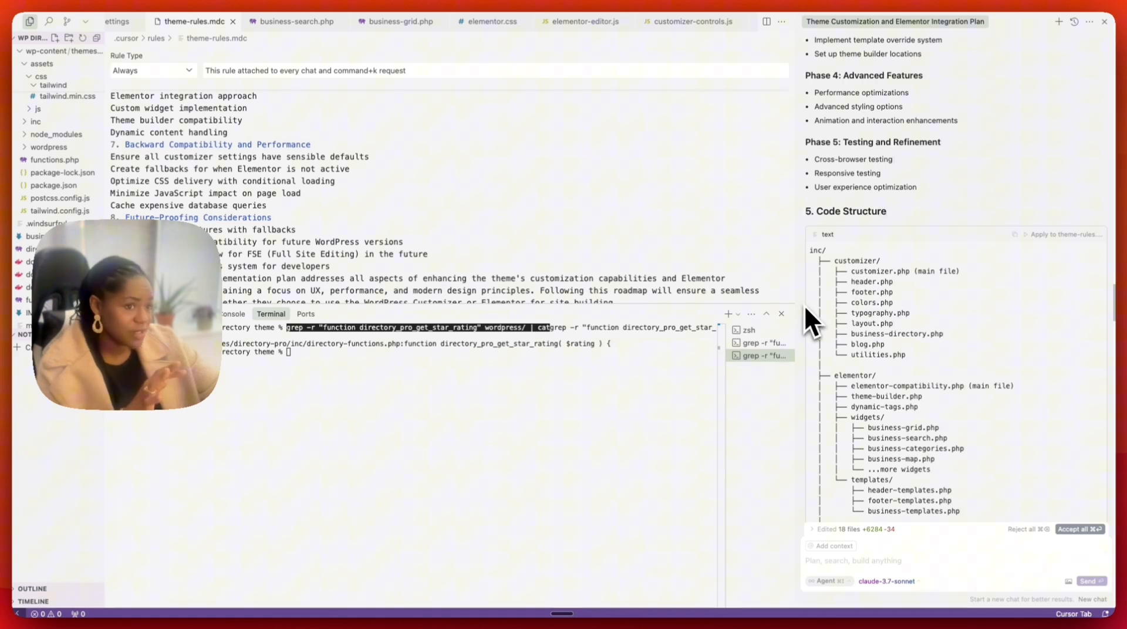
scroll("down", 3)
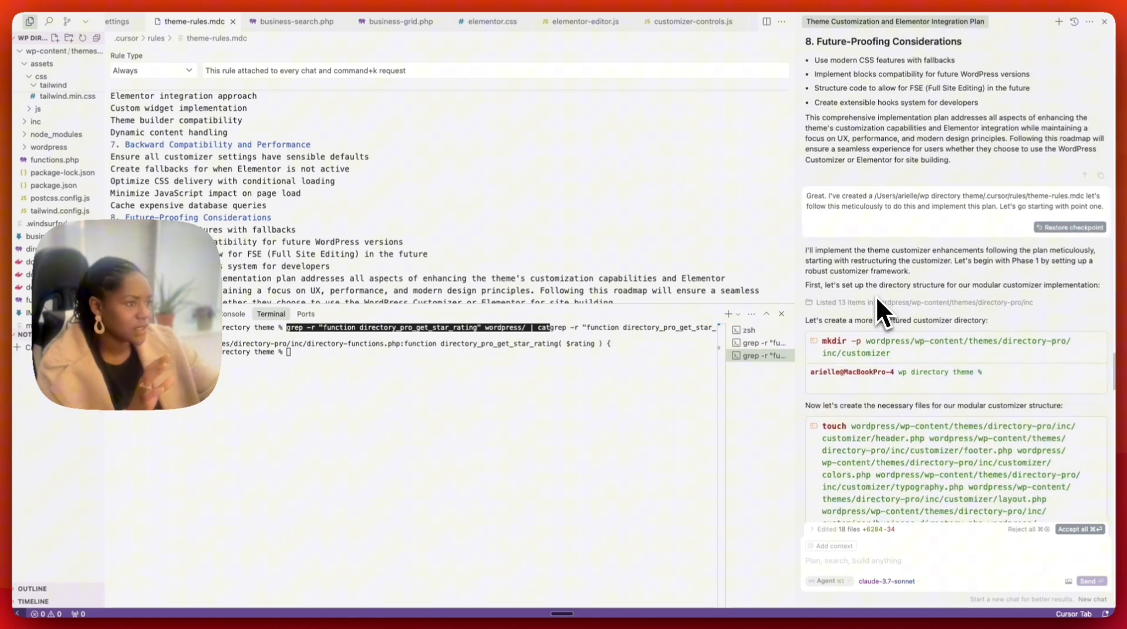
scroll("down", 3)
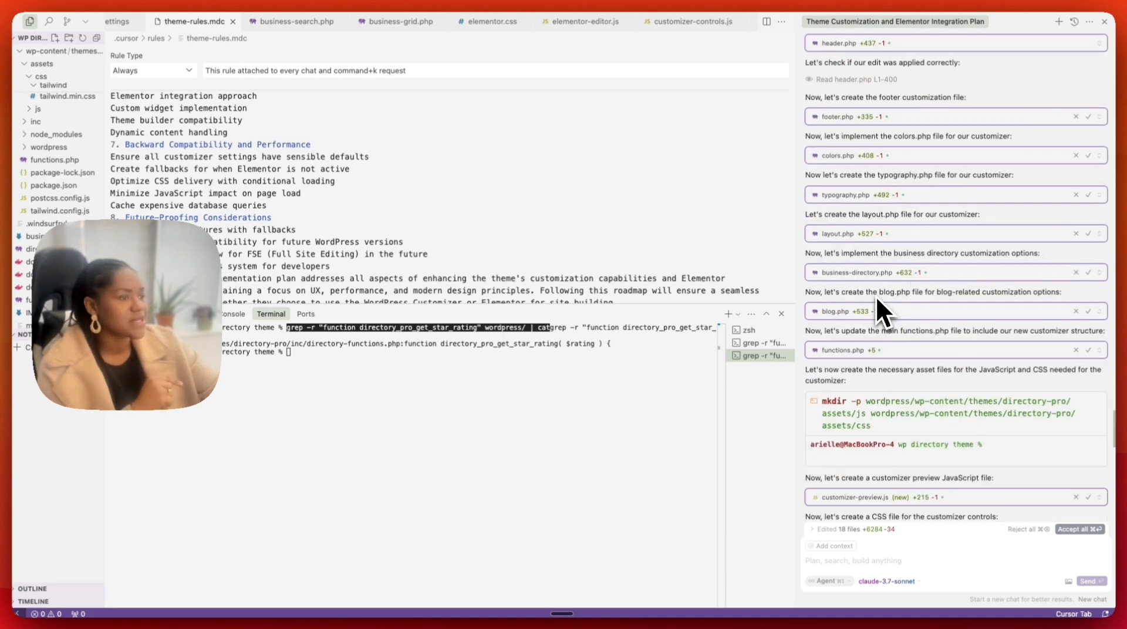
scroll("down", 3)
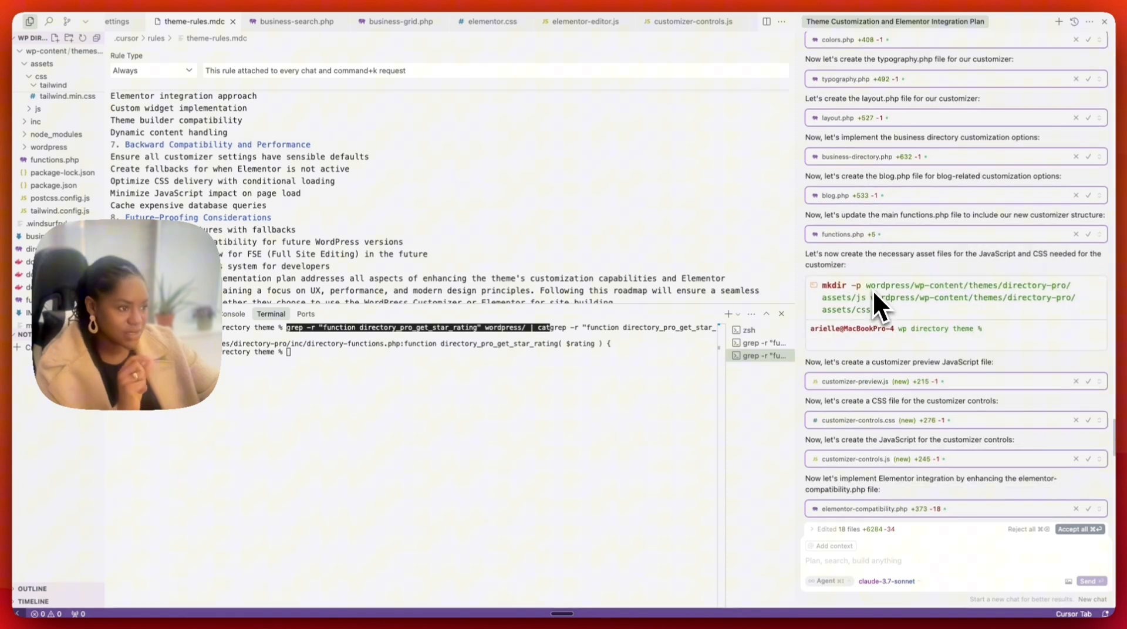
scroll("down", 3)
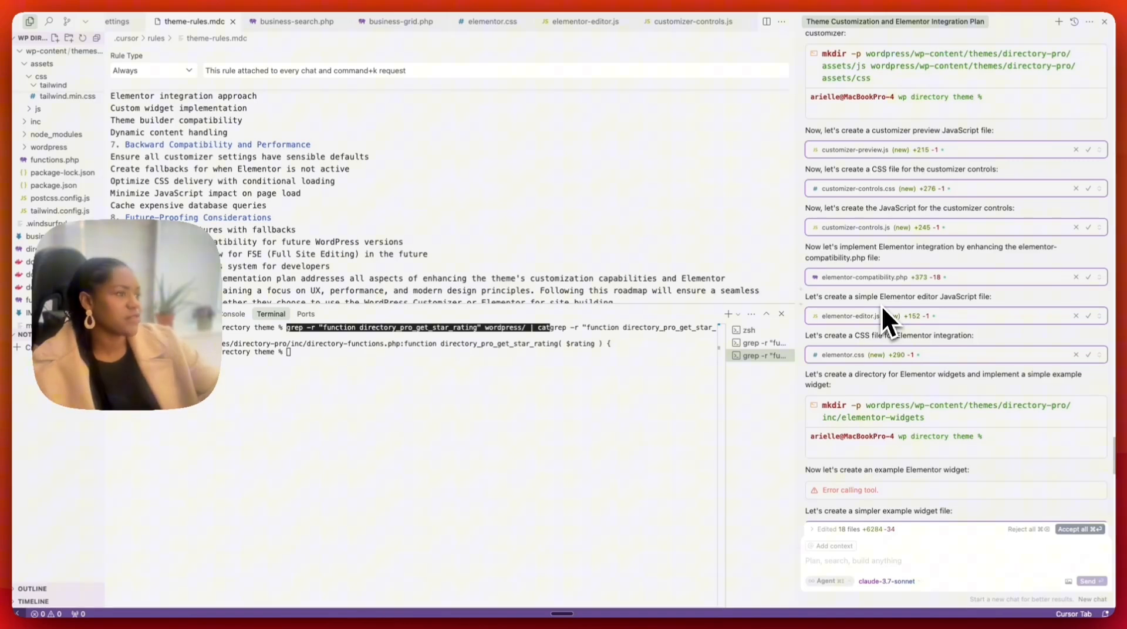
scroll("down", 3)
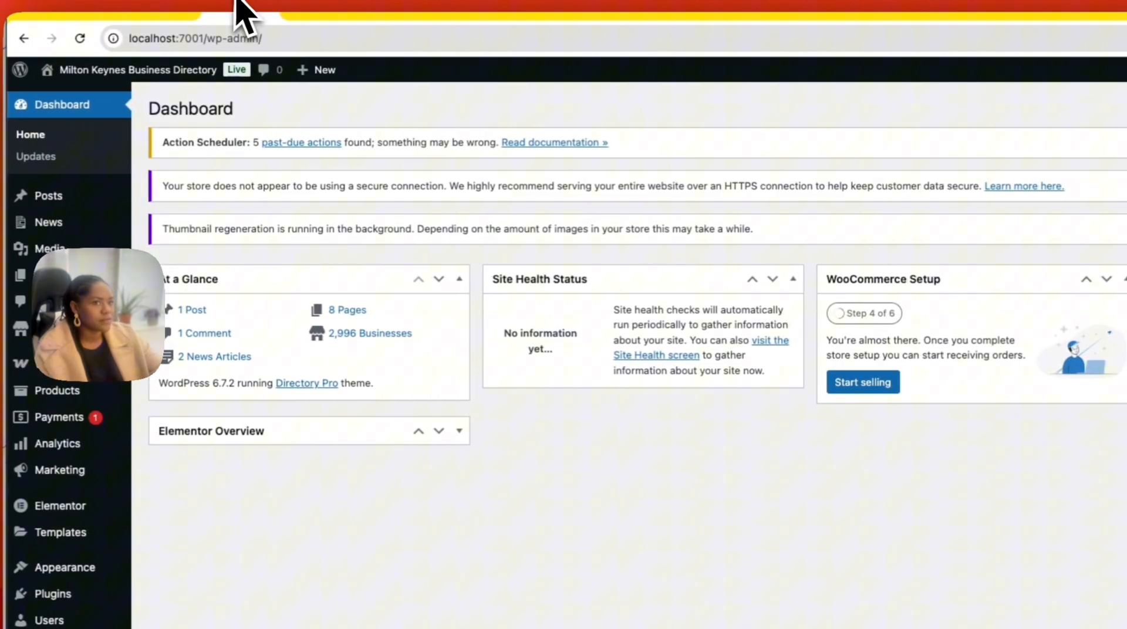
mouse_move(266, 209)
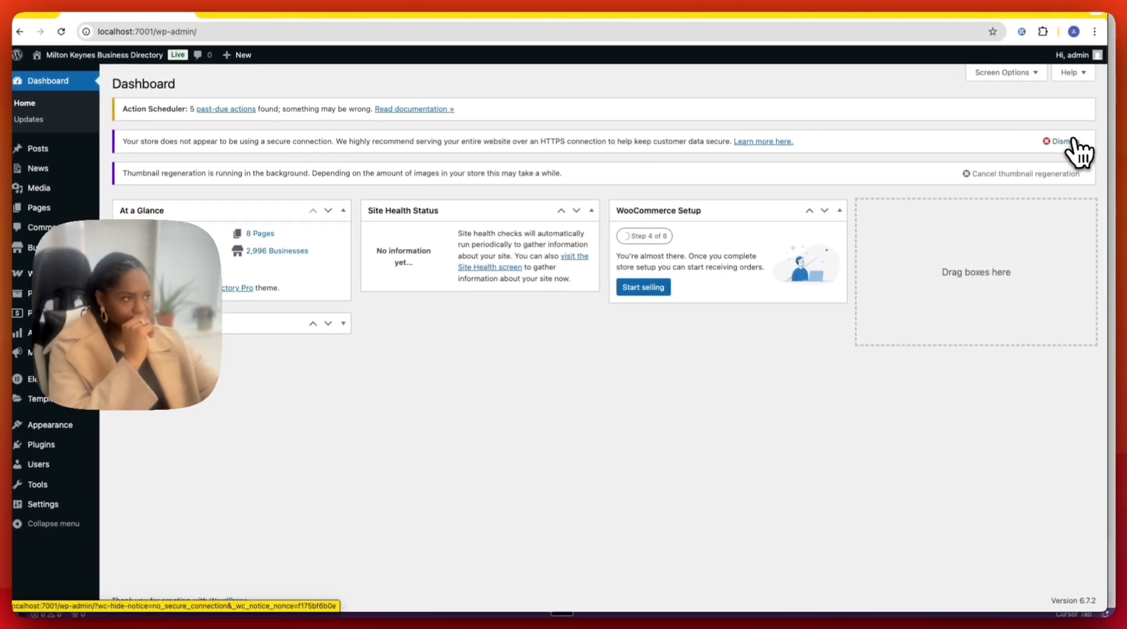
Step: Dismiss the insecure-connection notice and cancel background thumbnail regeneration on the Dashboard
left_click(1059, 141)
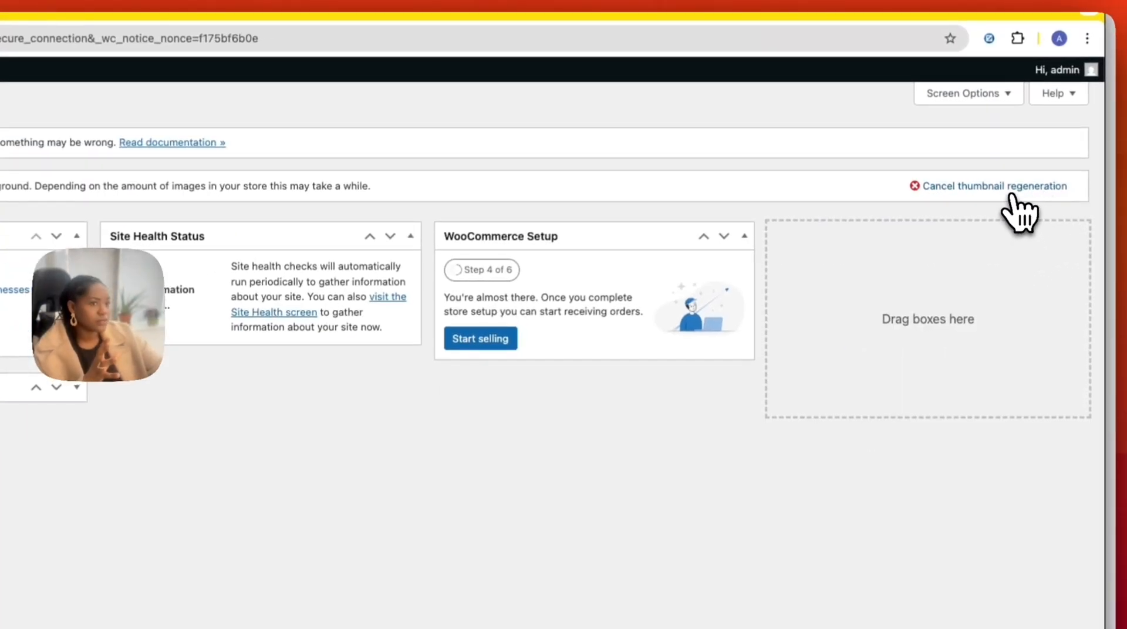
left_click(993, 185)
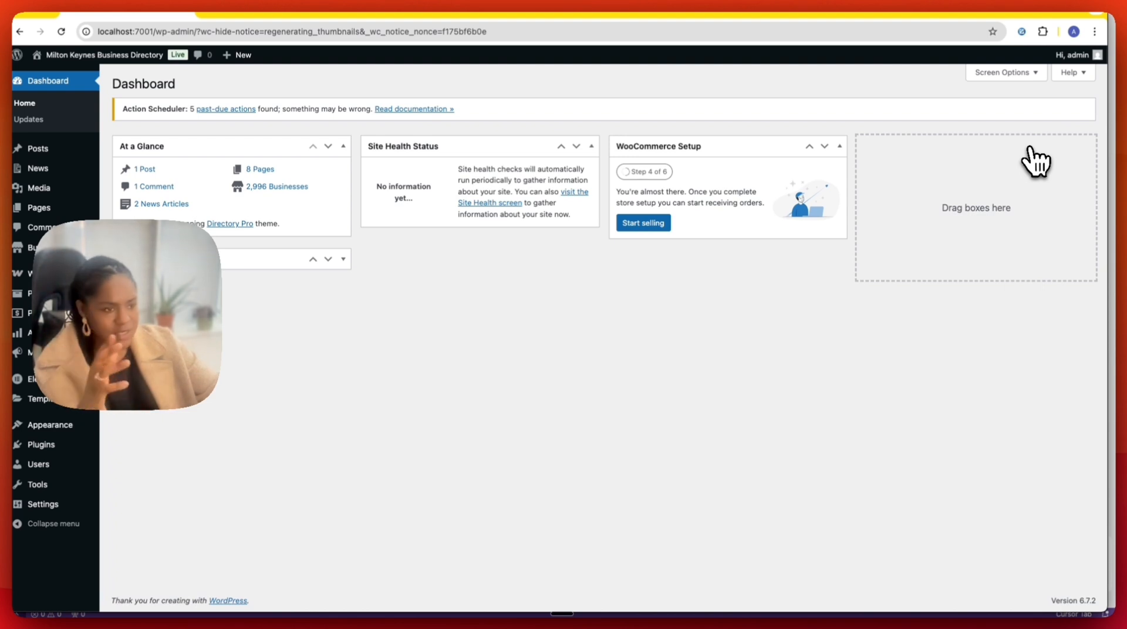
mouse_move(939, 157)
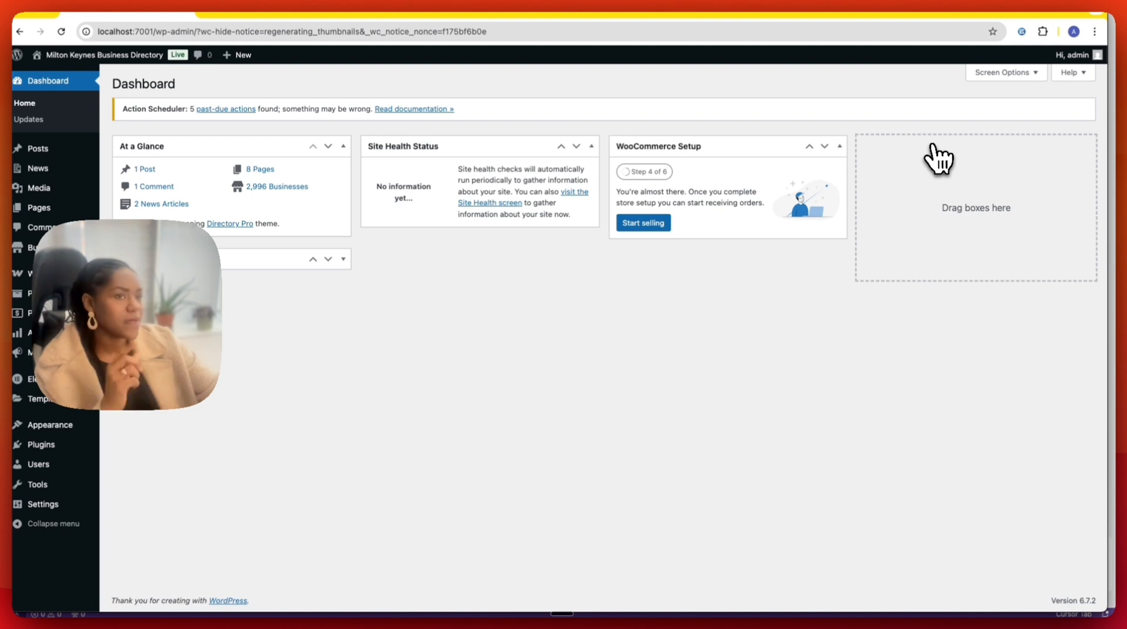
mouse_move(1020, 101)
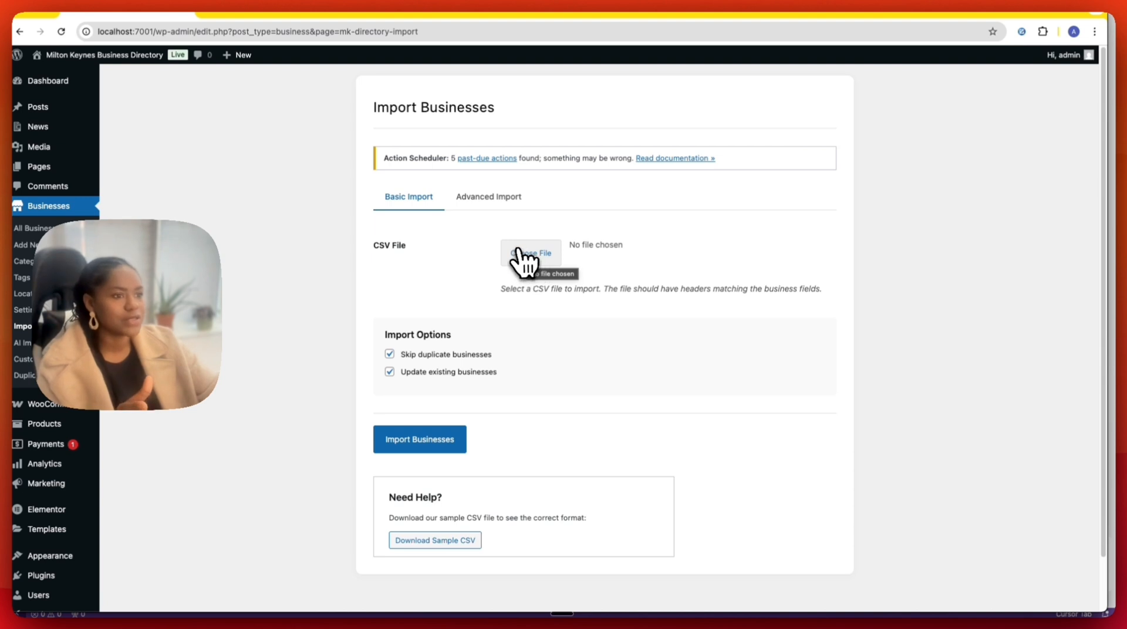
mouse_move(449, 136)
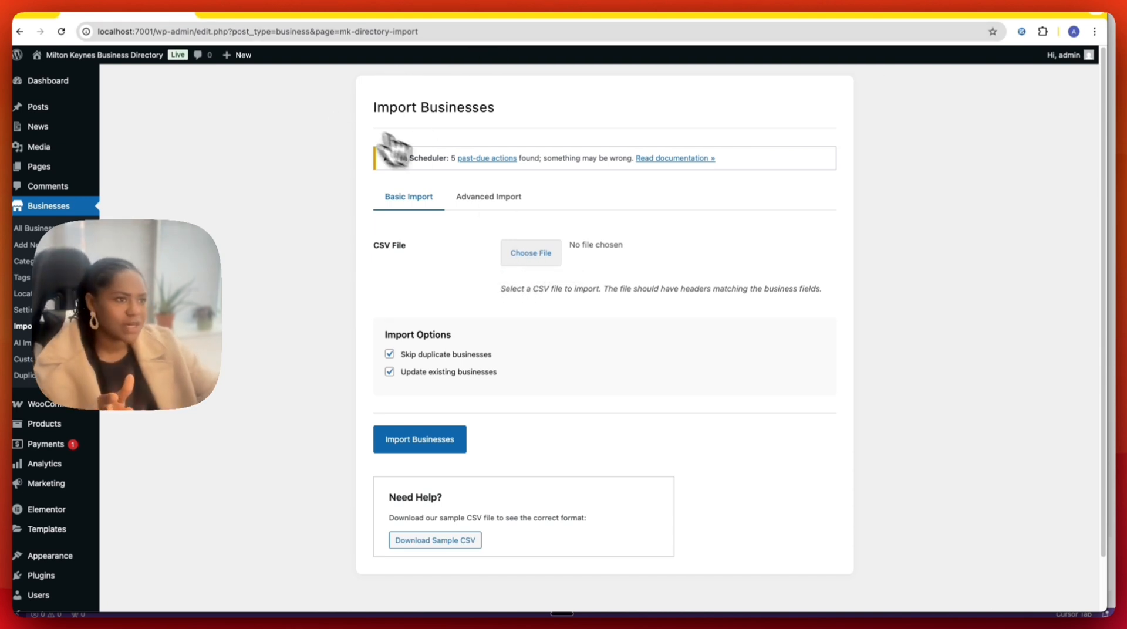
mouse_move(349, 120)
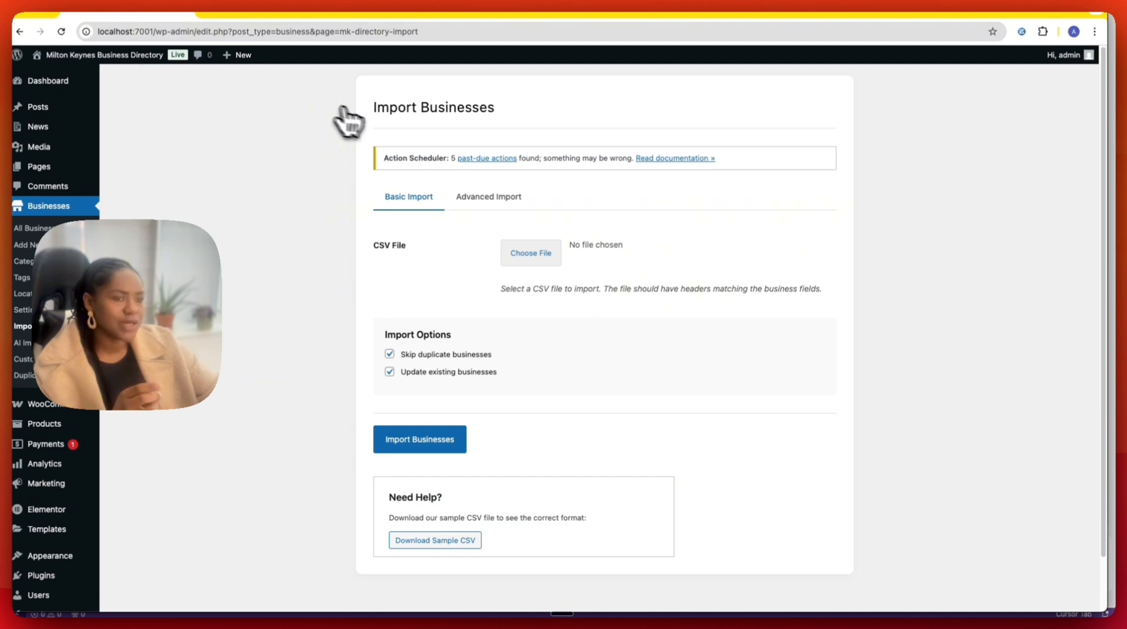
mouse_move(376, 129)
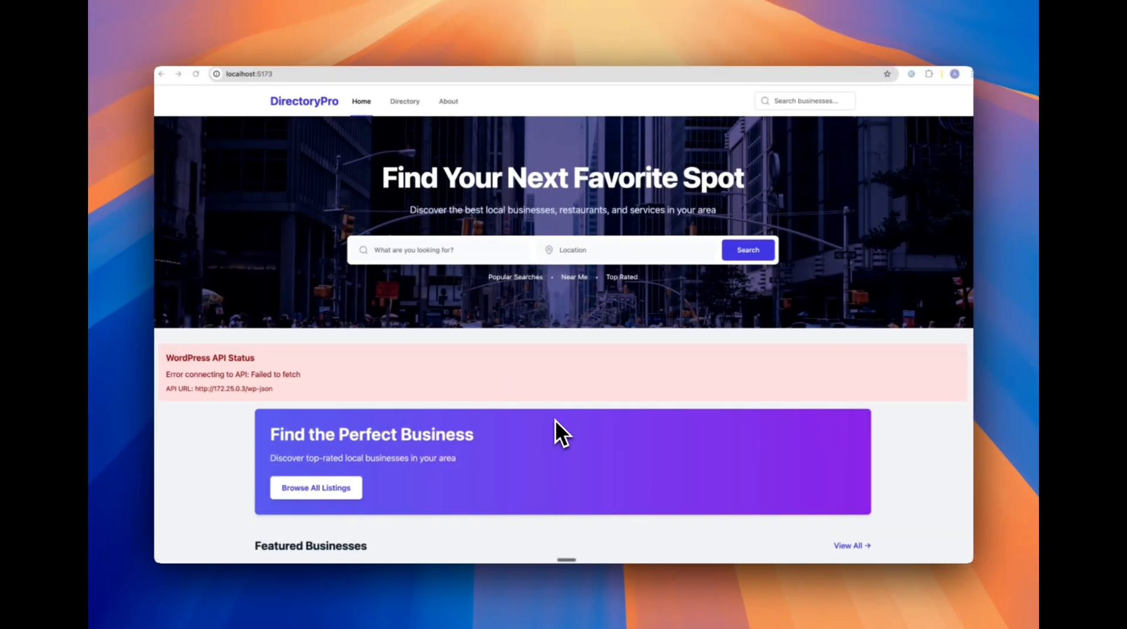
mouse_move(464, 394)
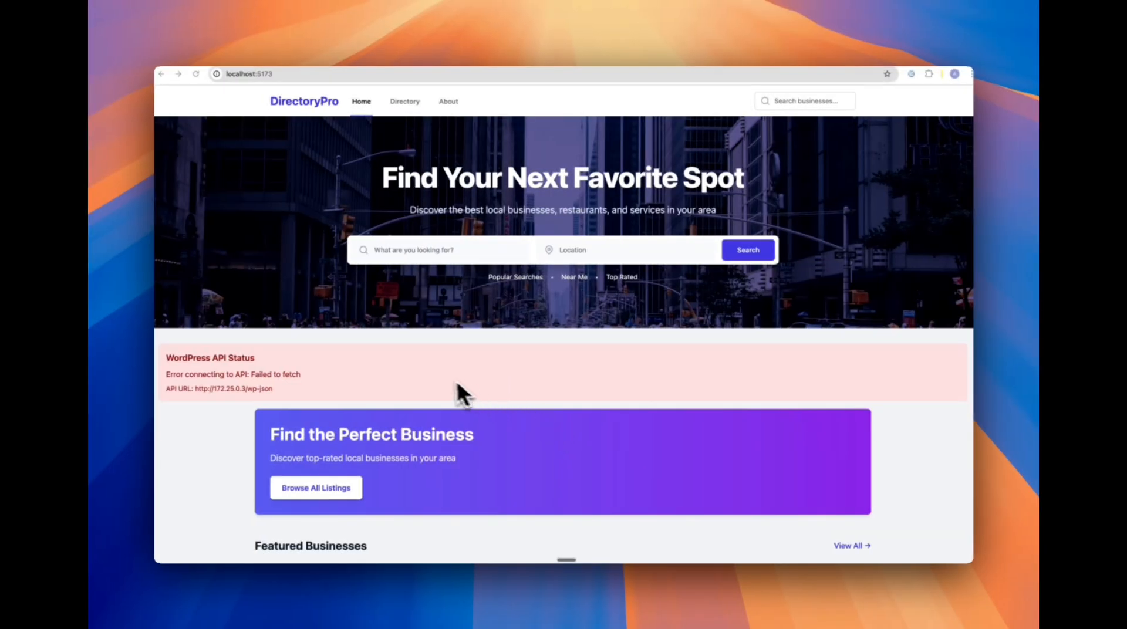
mouse_move(399, 339)
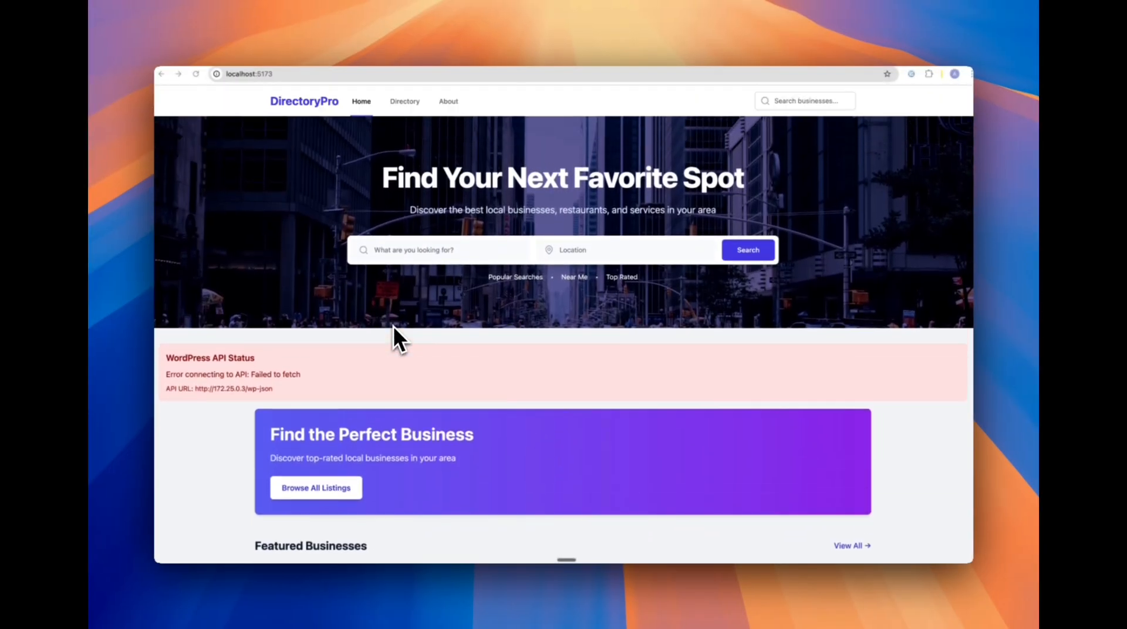
mouse_move(318, 402)
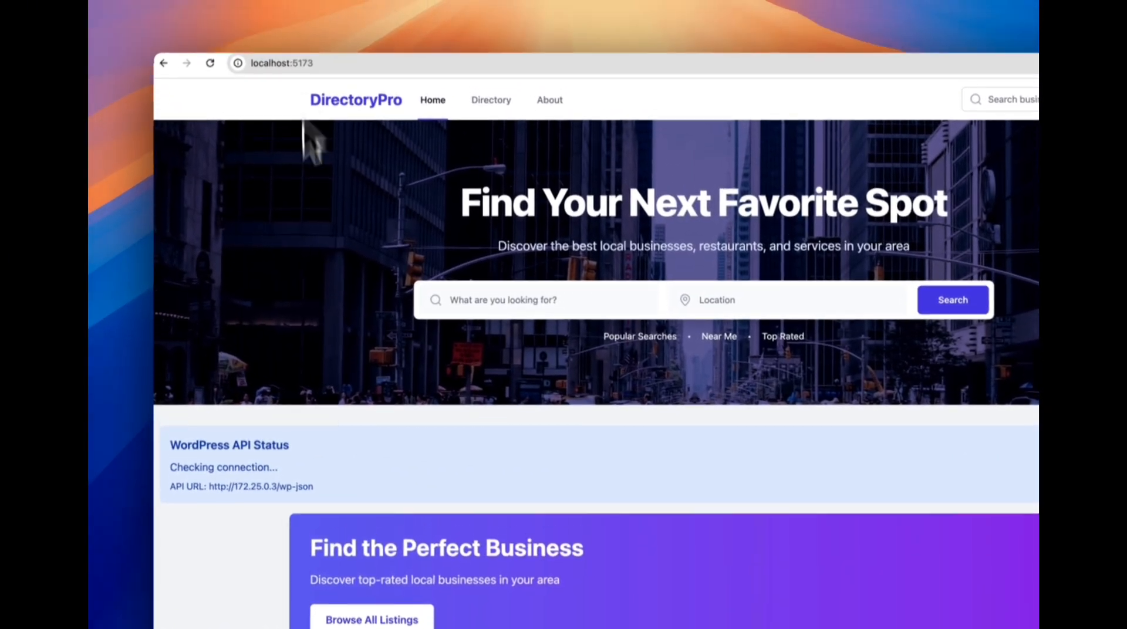
Step: Scroll the reloaded DirectoryPro home page past the WordPress API Status panel
scroll("down", 3)
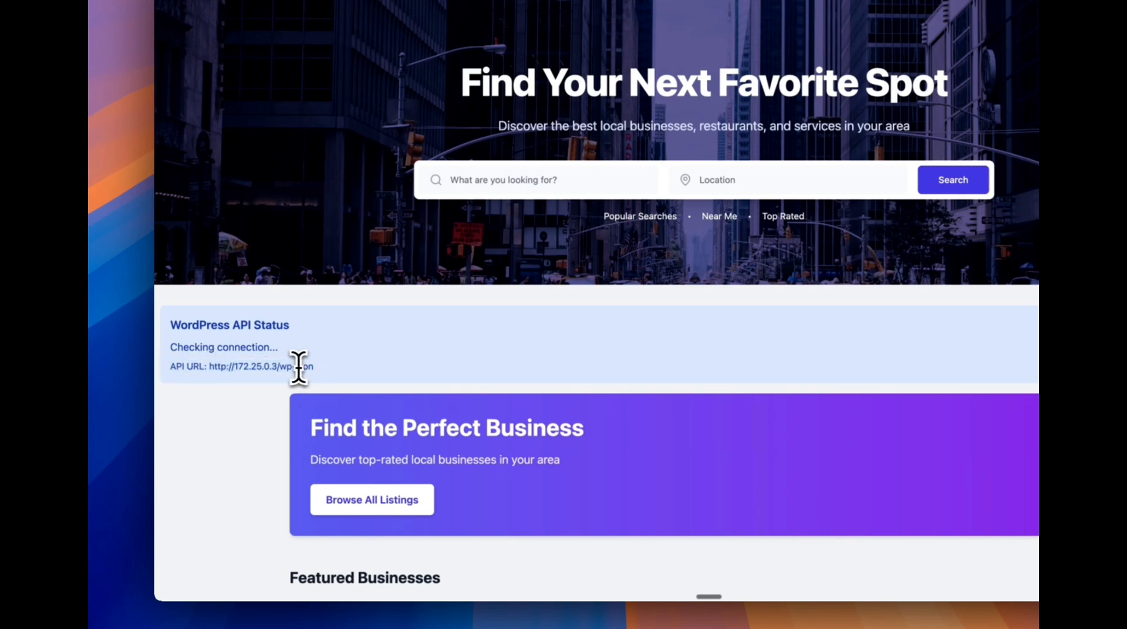
scroll("down", 3)
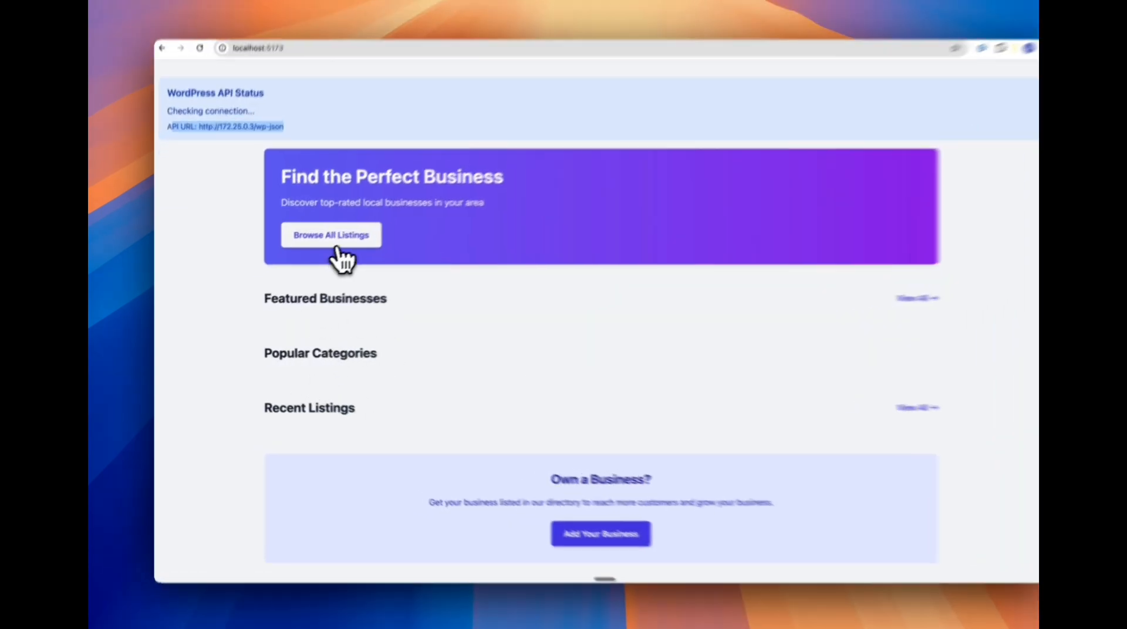
Step: Browse all business listings, which report 0 businesses found
left_click(331, 234)
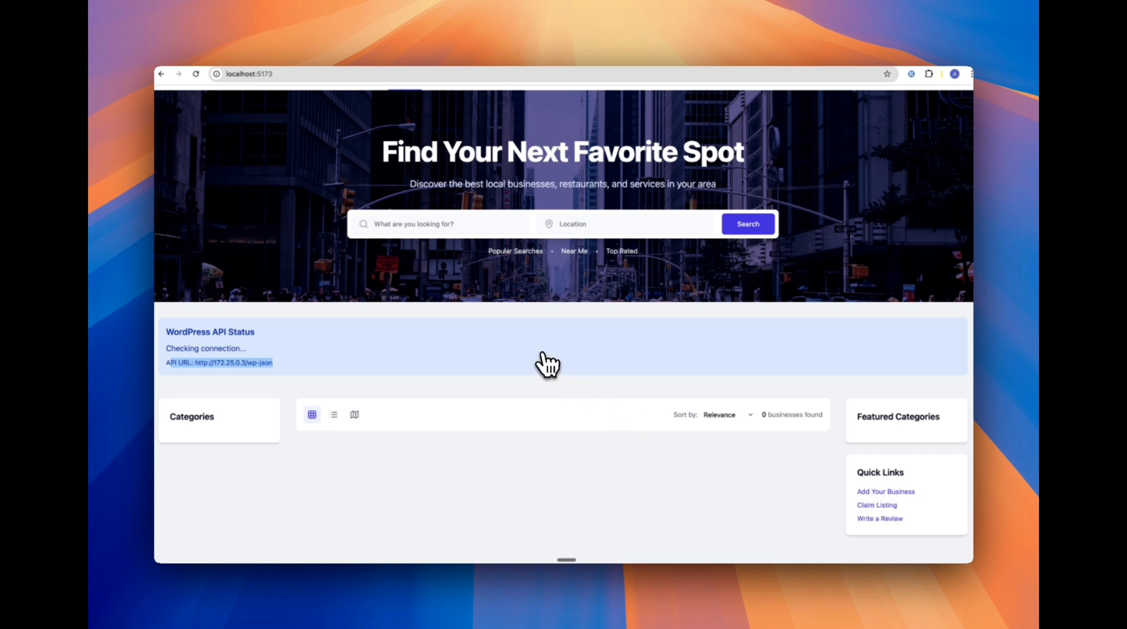
mouse_move(548, 339)
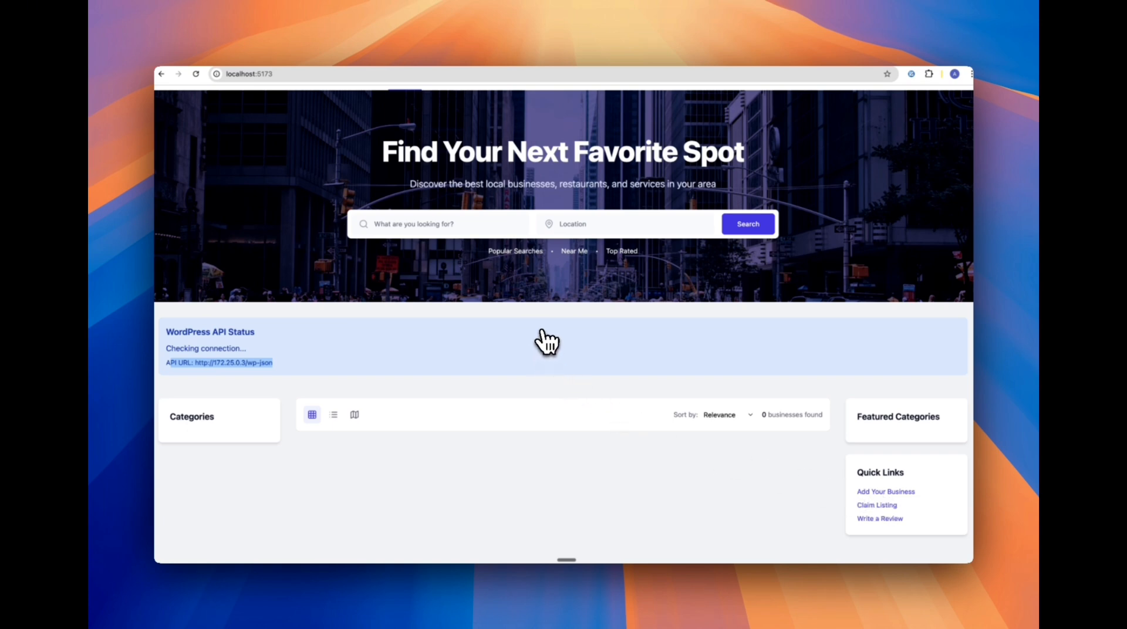
mouse_move(672, 406)
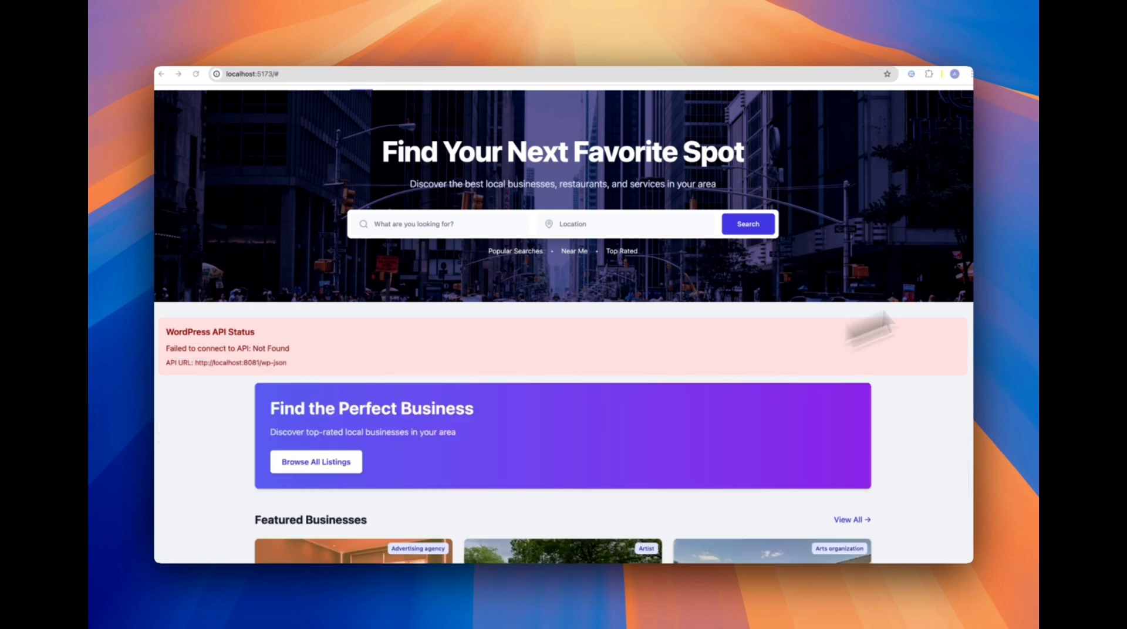
scroll("down", 3)
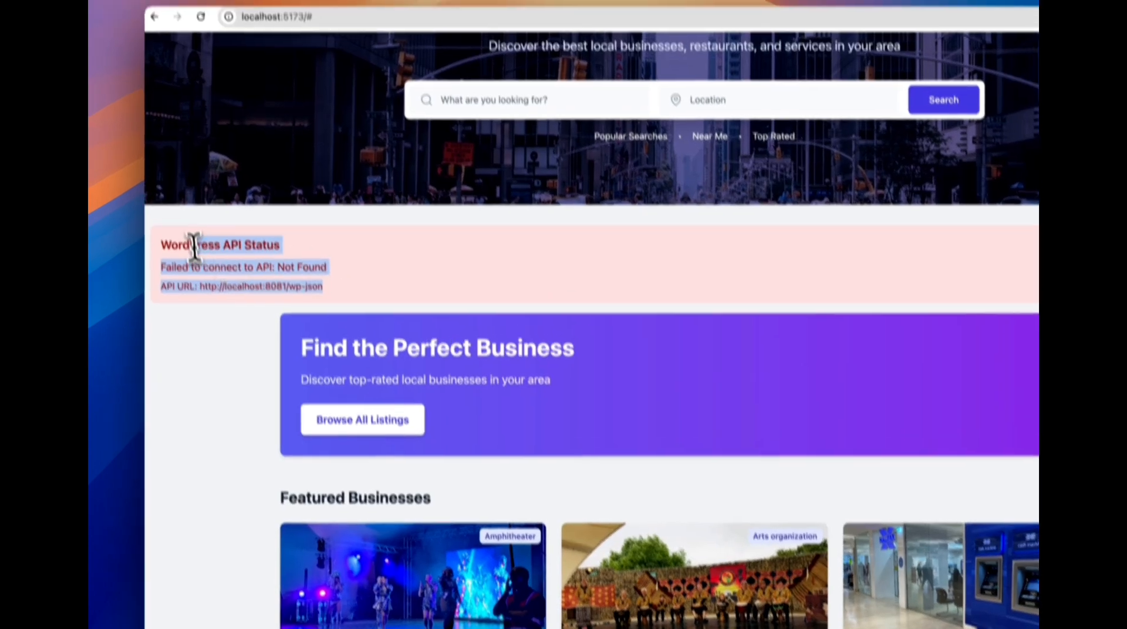
scroll("down", 3)
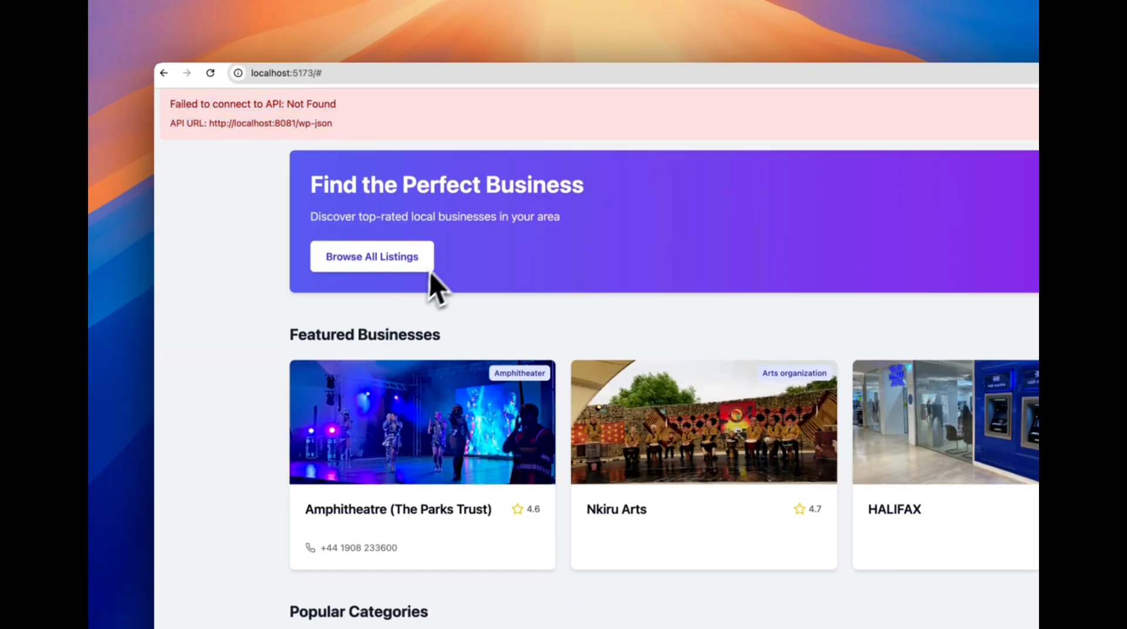
scroll("down", 3)
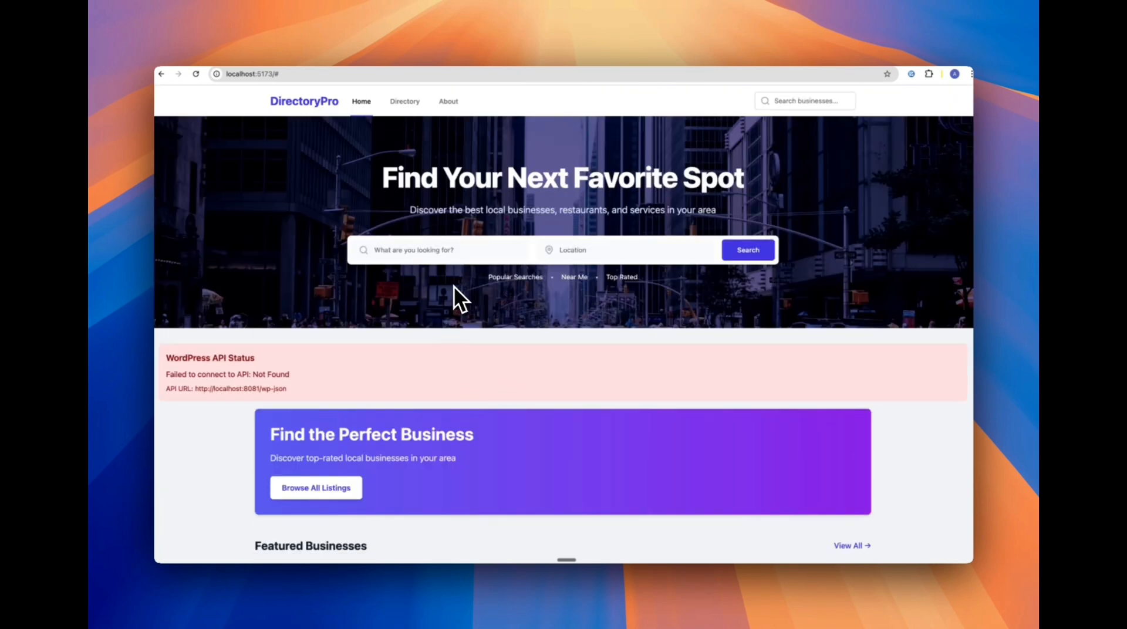
mouse_move(503, 293)
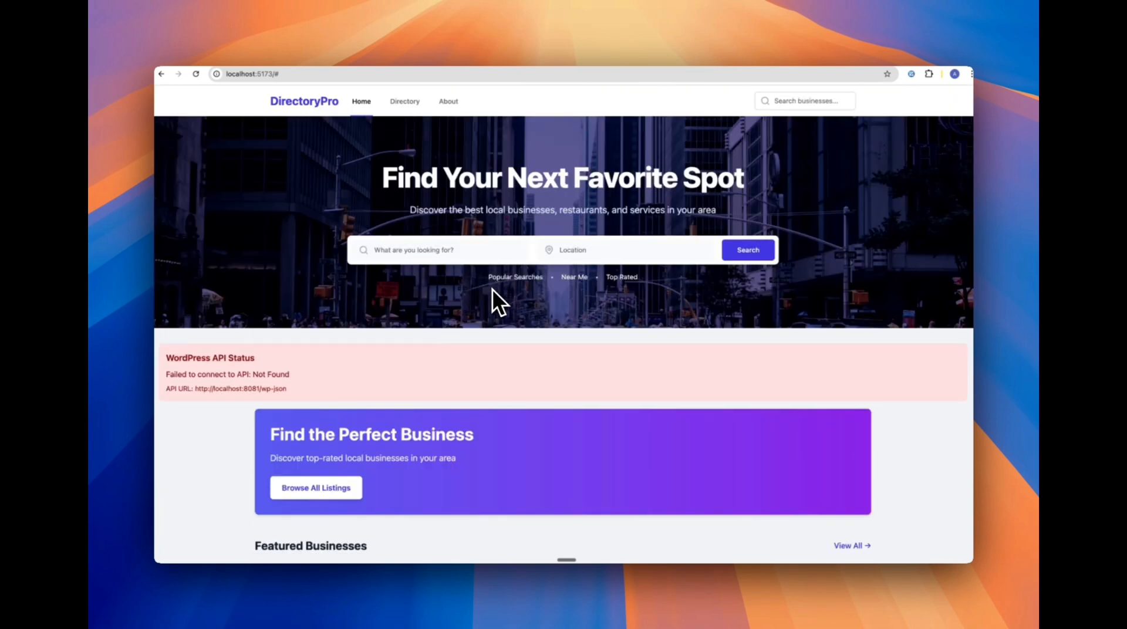
scroll("down", 3)
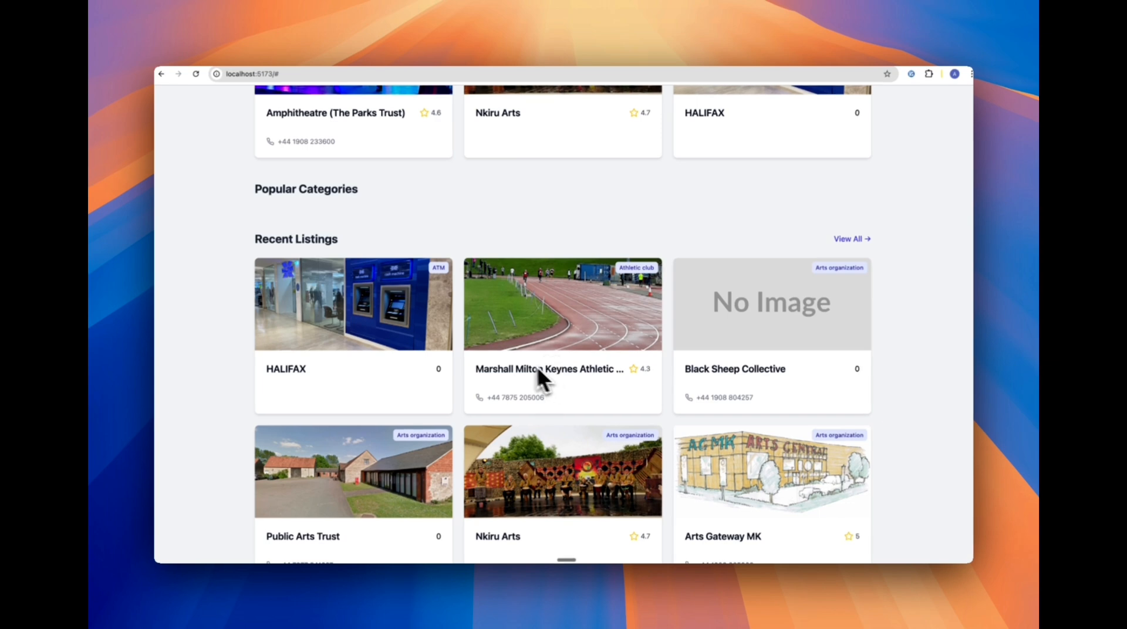
mouse_move(394, 347)
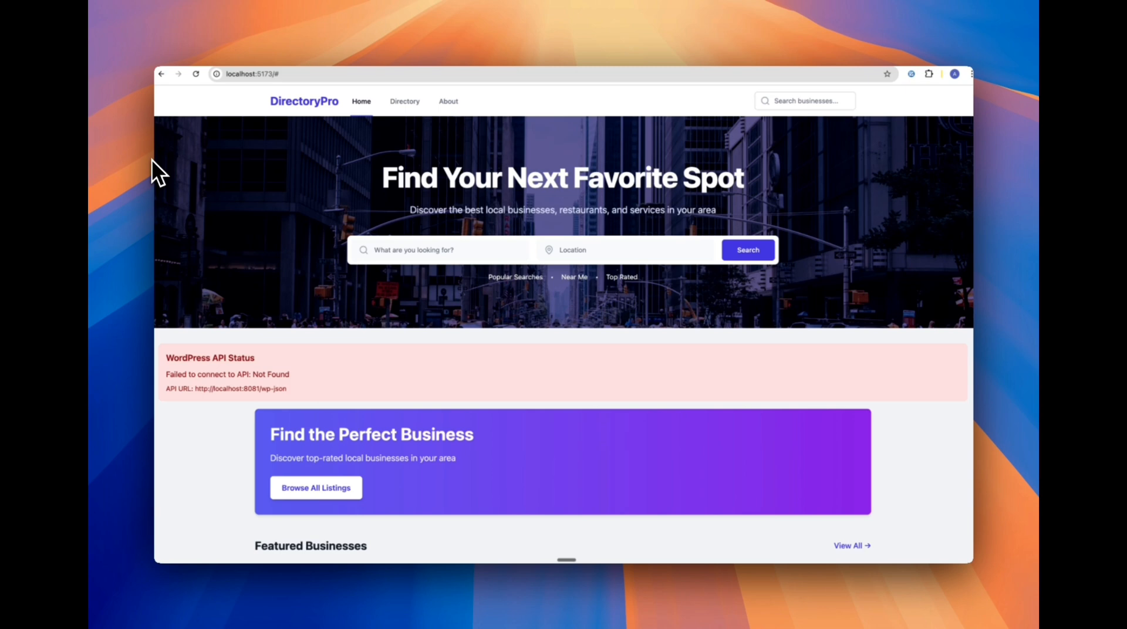
mouse_move(187, 169)
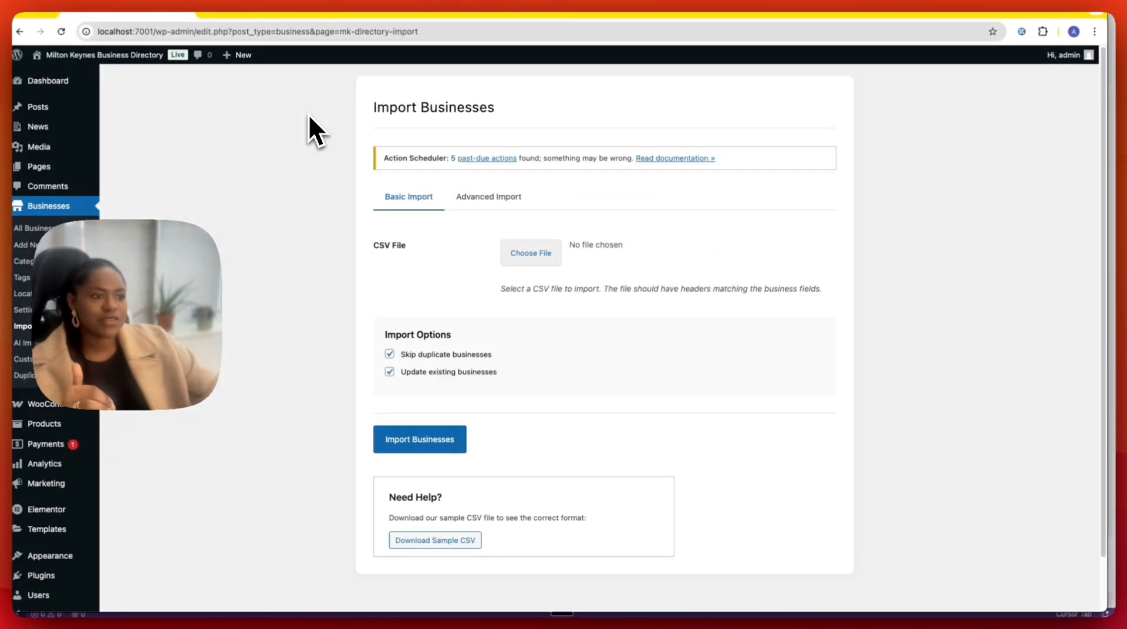
mouse_move(104, 64)
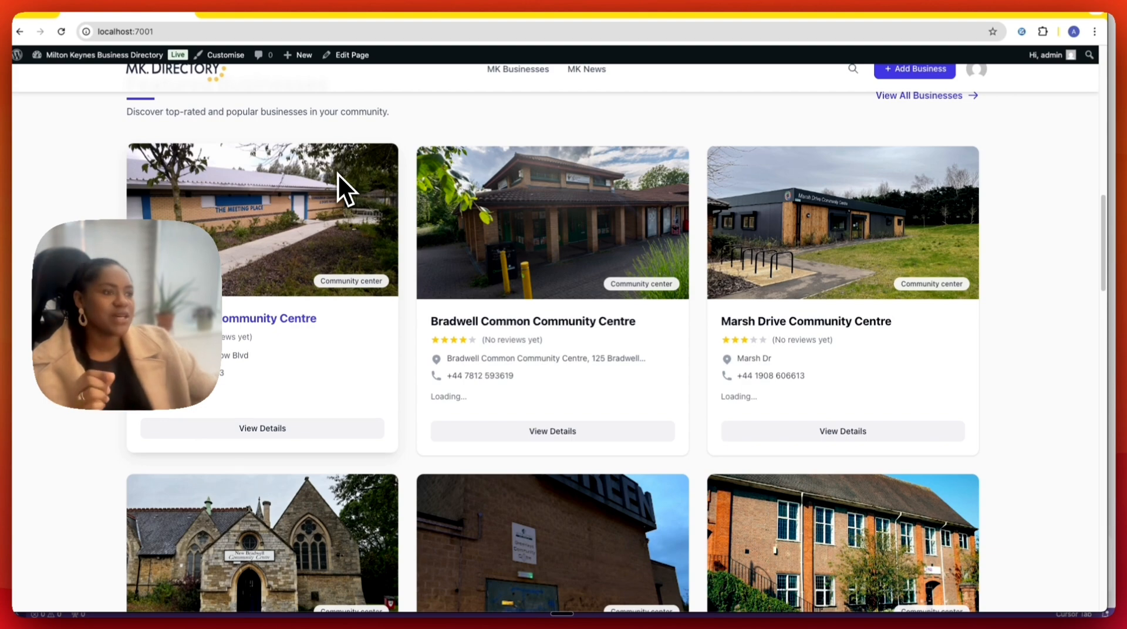
mouse_move(373, 237)
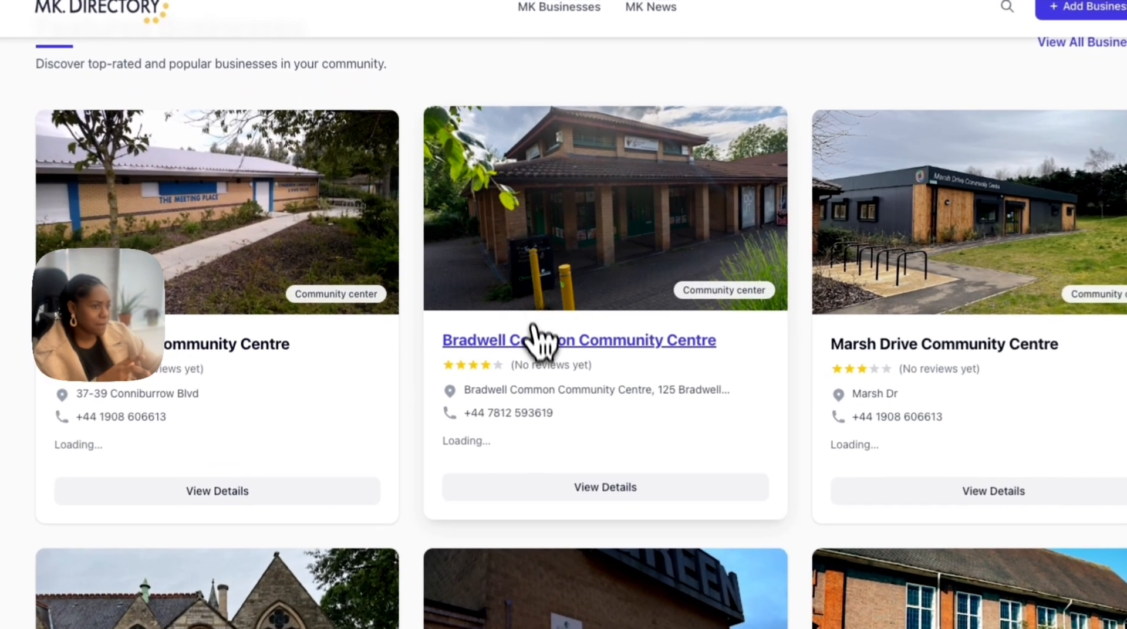
Step: View the Bradwell Common Community Centre listing on the MK Directory site
left_click(577, 341)
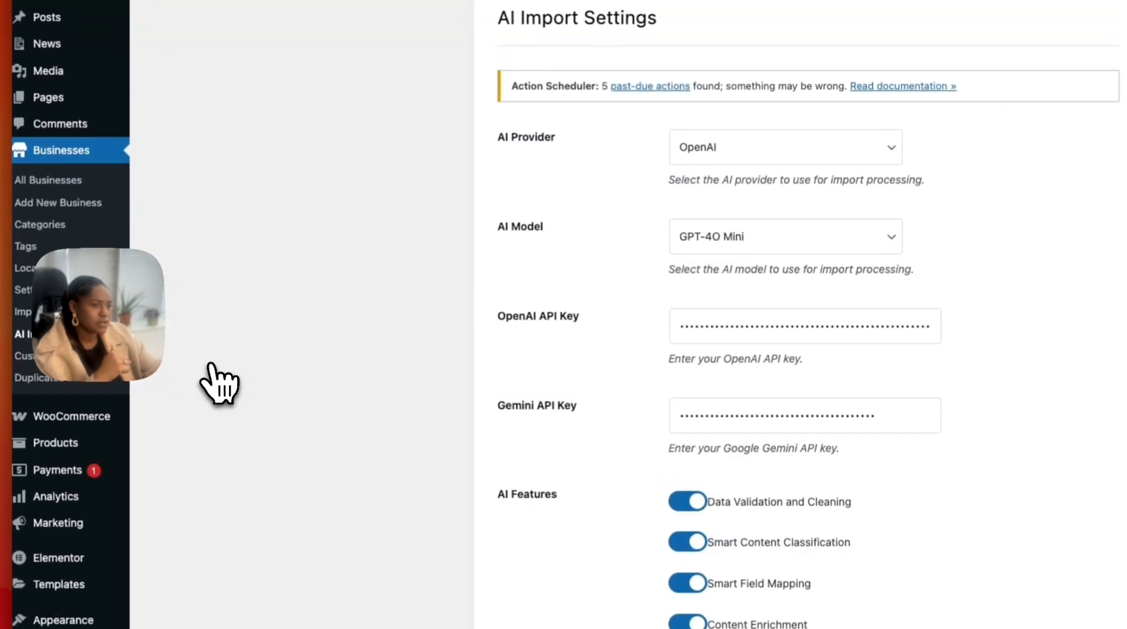
scroll("down", 3)
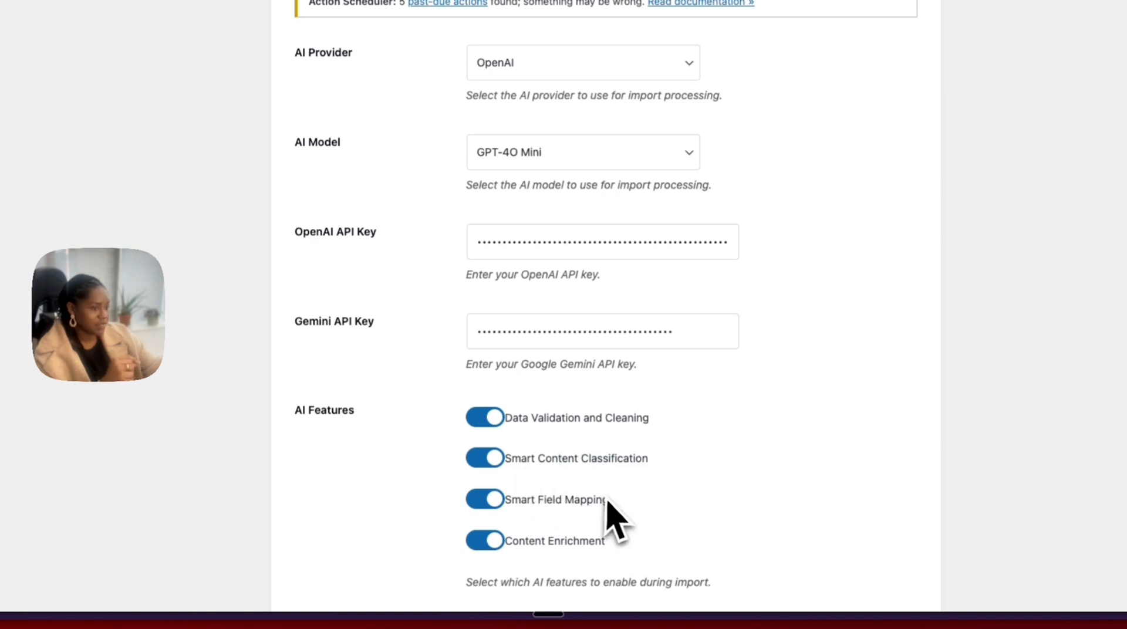
double_click(554, 541)
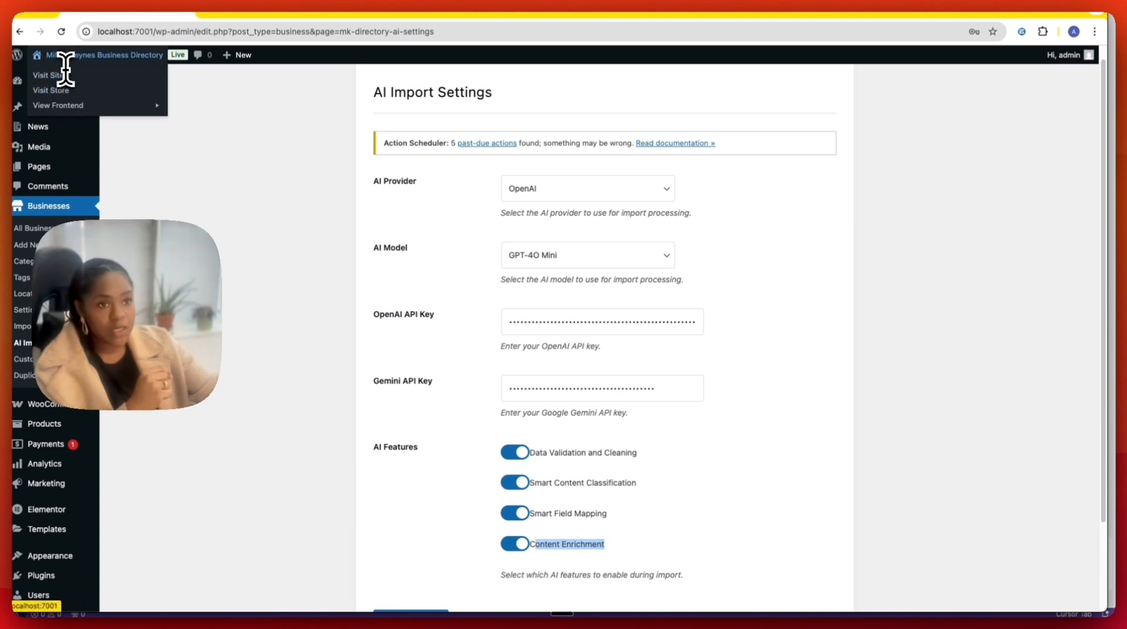
Step: Visit the MK Directory home page, scroll its category cards, then enter the Customizer's colour settings
left_click(46, 75)
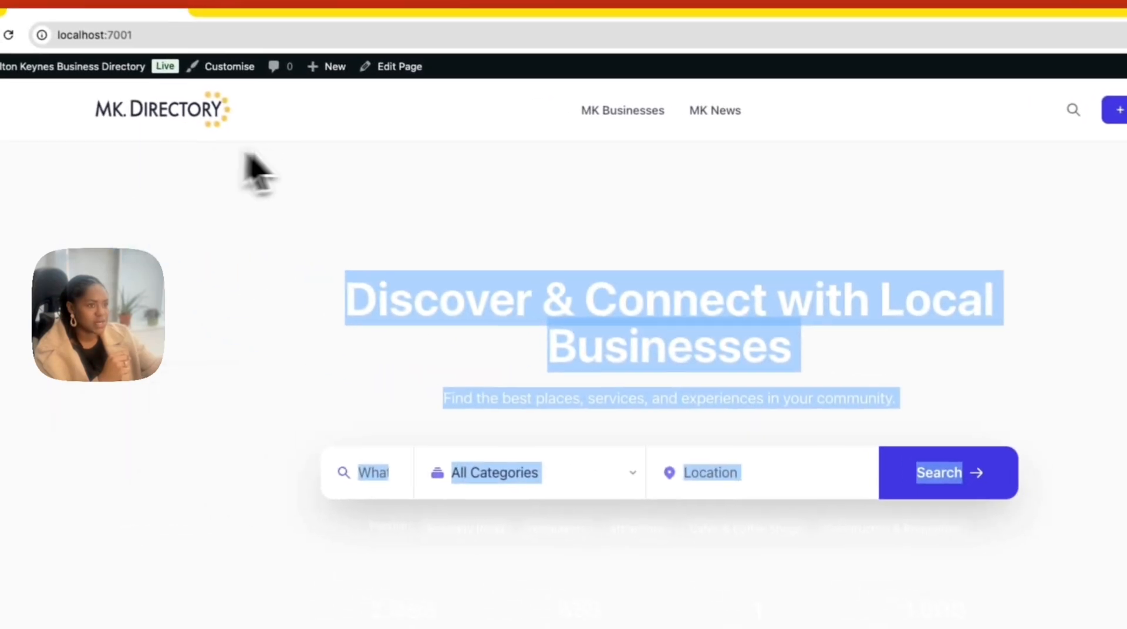
scroll("down", 3)
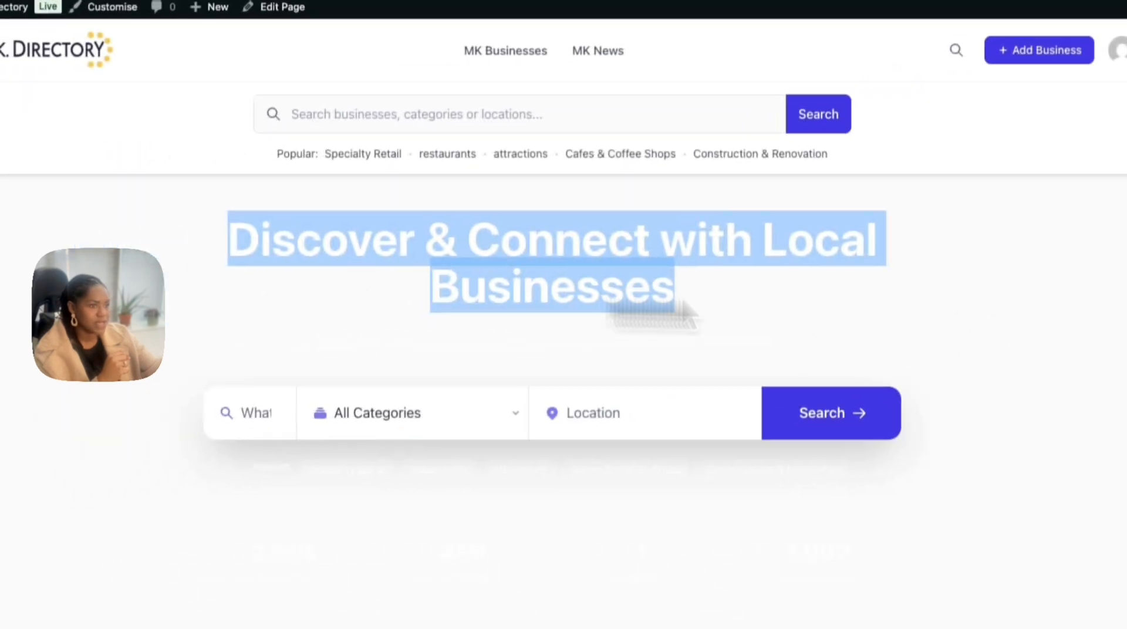
left_click(377, 413)
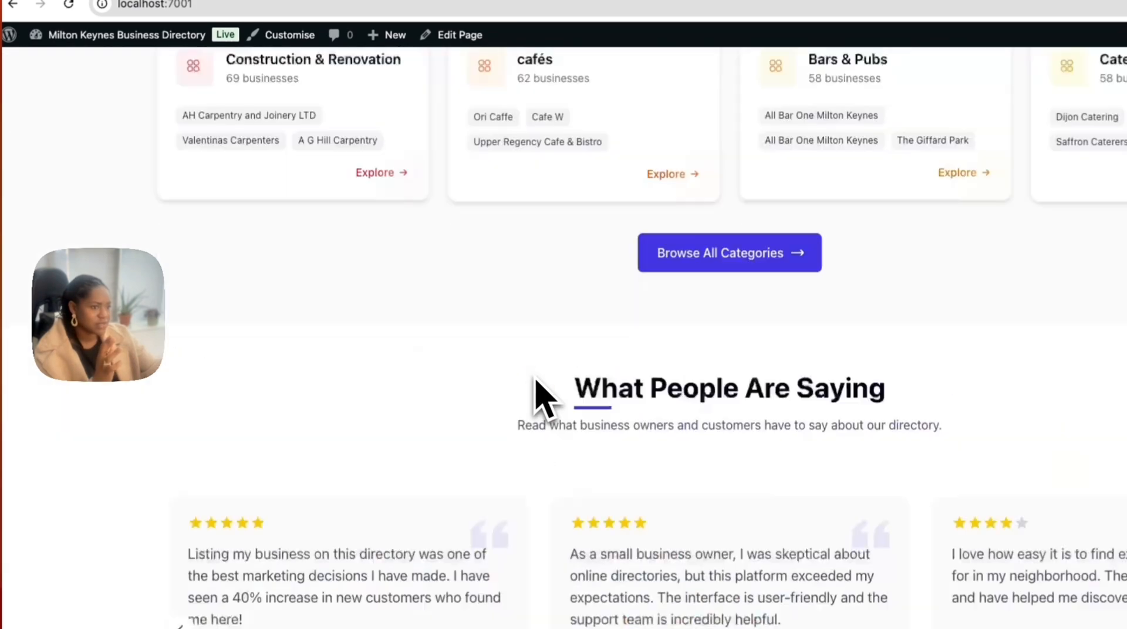
left_click(290, 34)
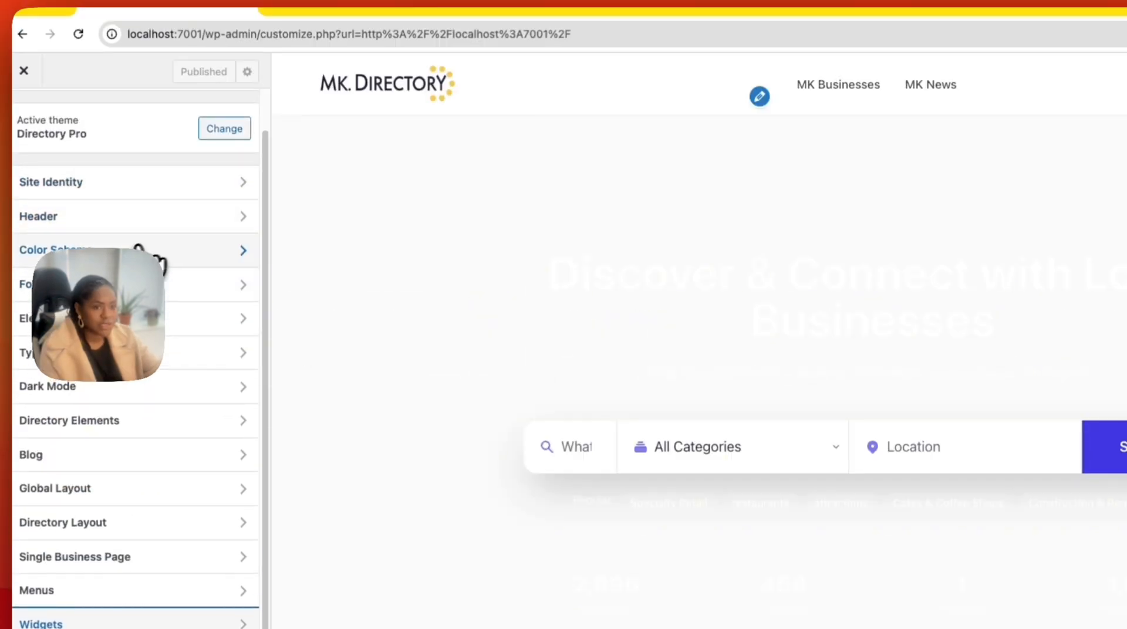
Step: Try the Modern Dark colour scheme, settle on Vibrant Gradient, and return to the main sections
left_click(54, 250)
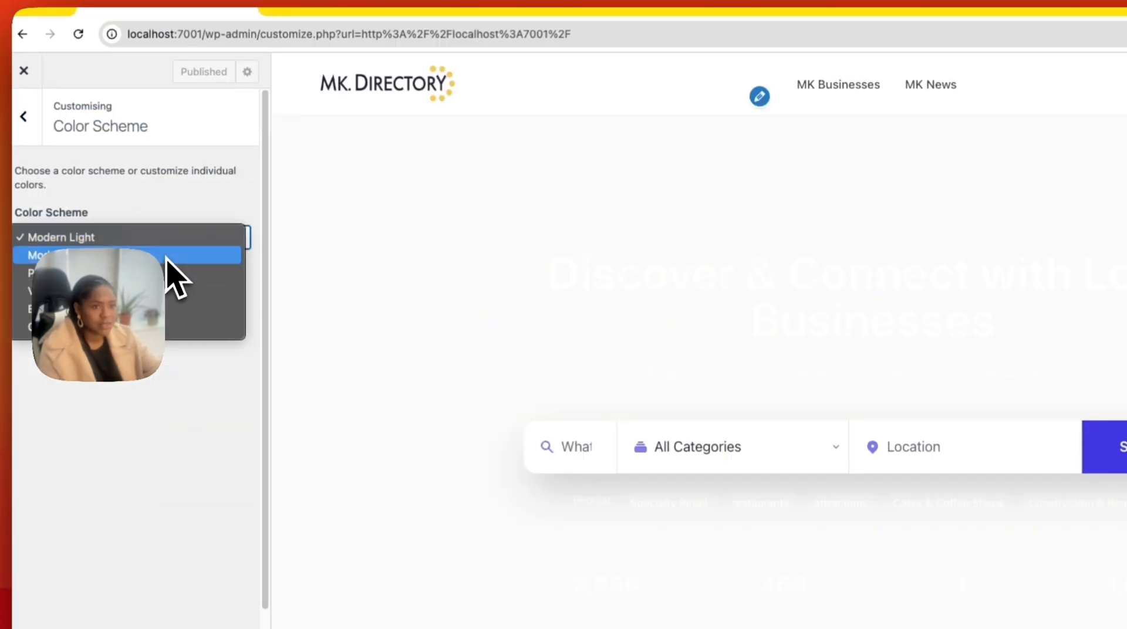
left_click(61, 255)
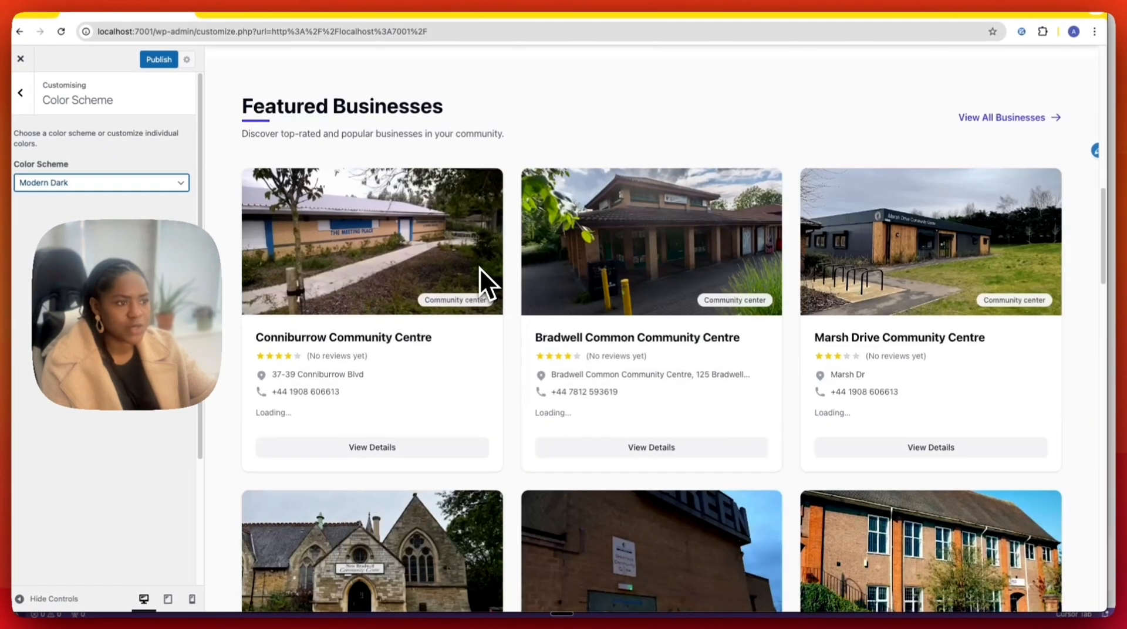
scroll("down", 3)
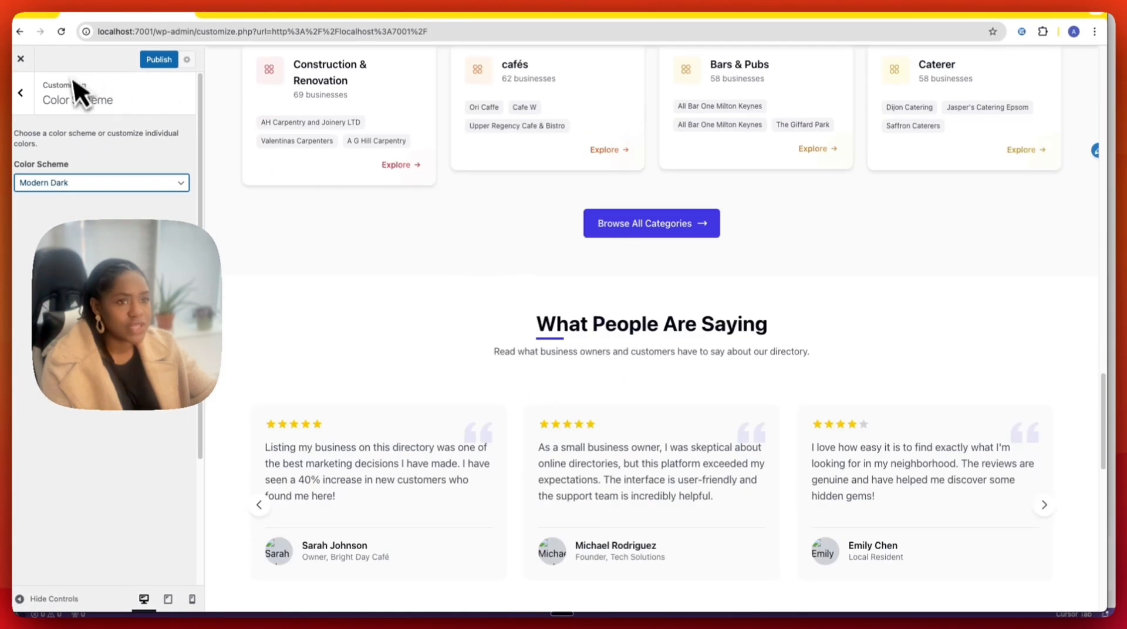
left_click(101, 183)
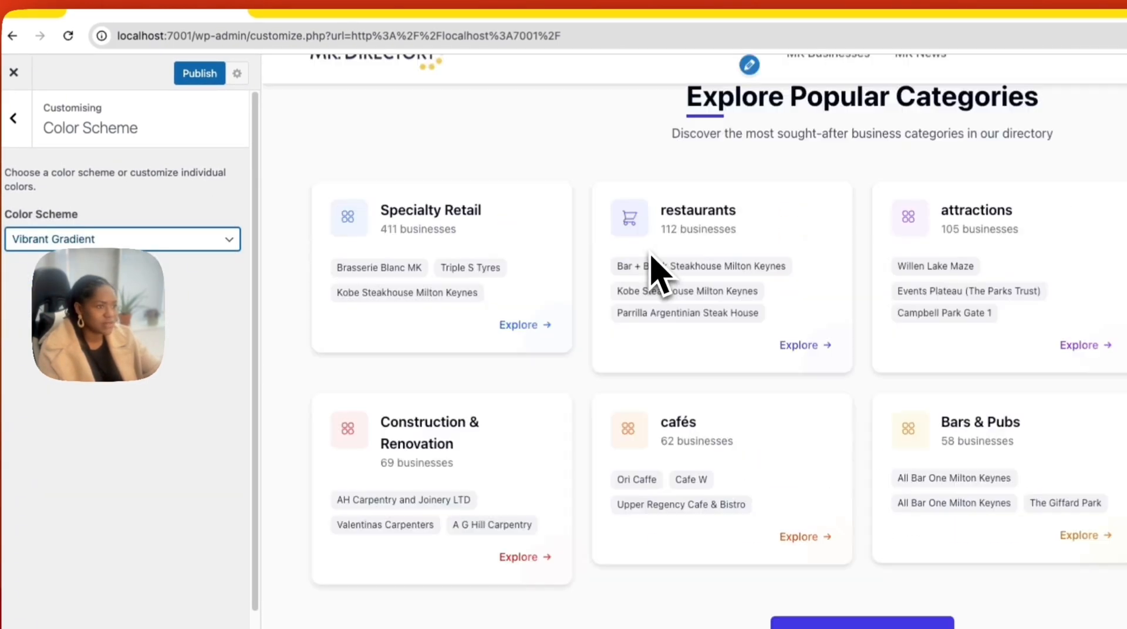
left_click(14, 118)
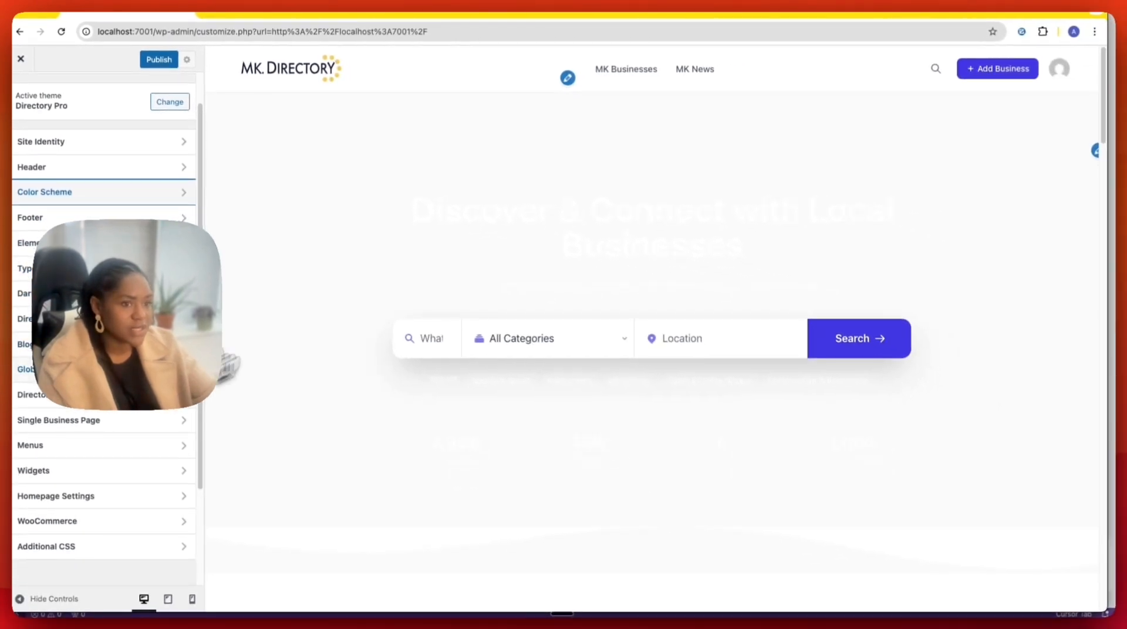
mouse_move(626, 259)
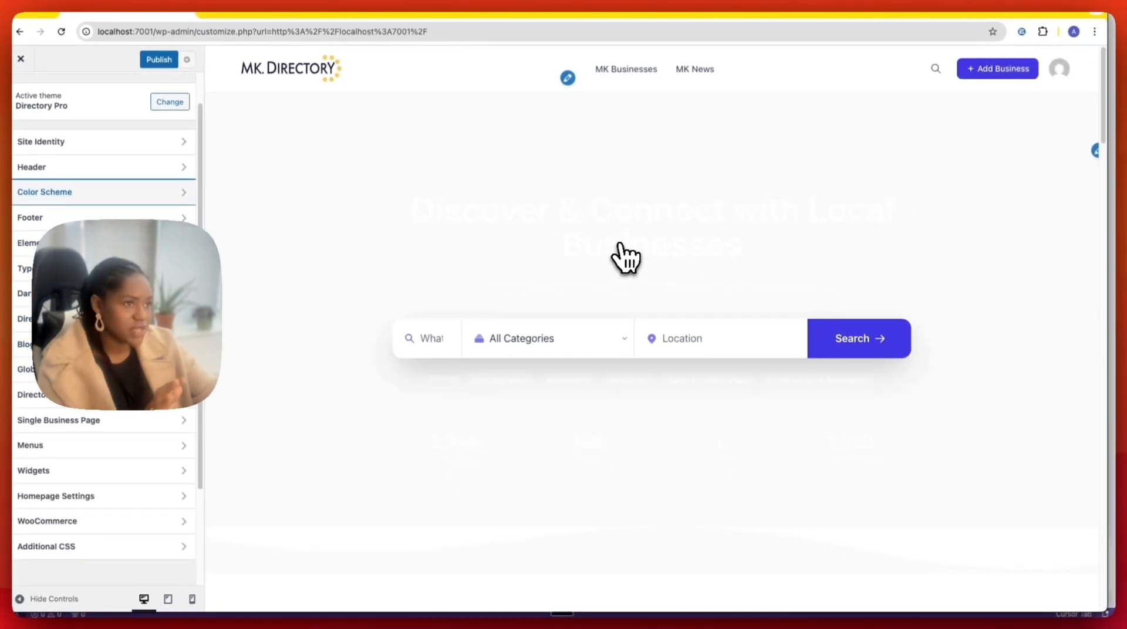
mouse_move(566, 156)
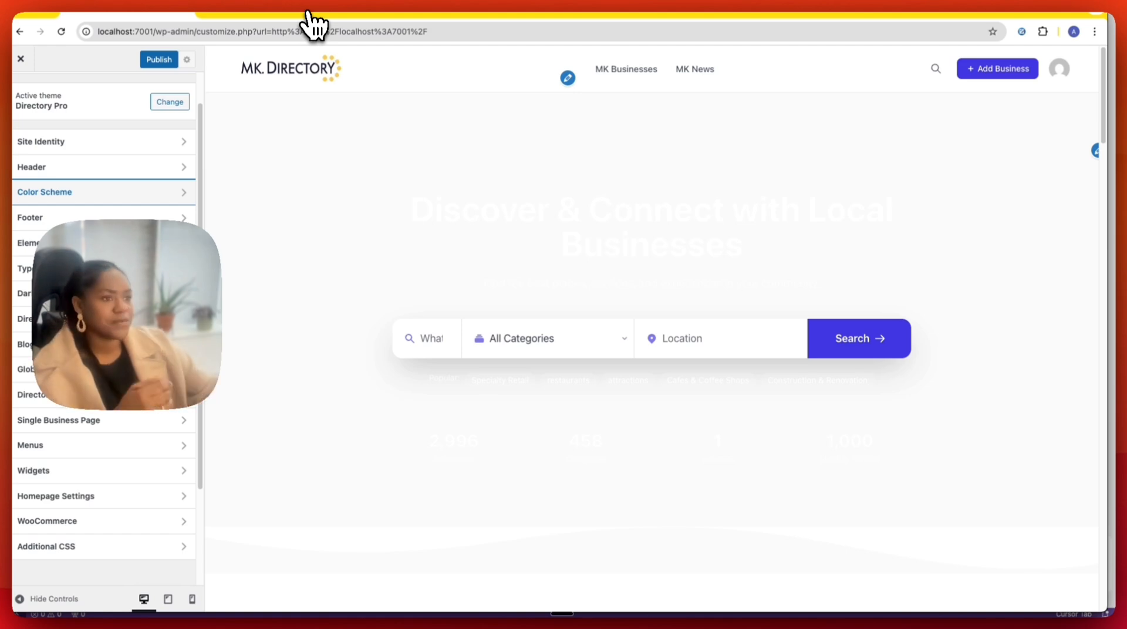
Step: Preview the Greenleys Community Center page, its Location details and Street View of the address
scroll("down", 3)
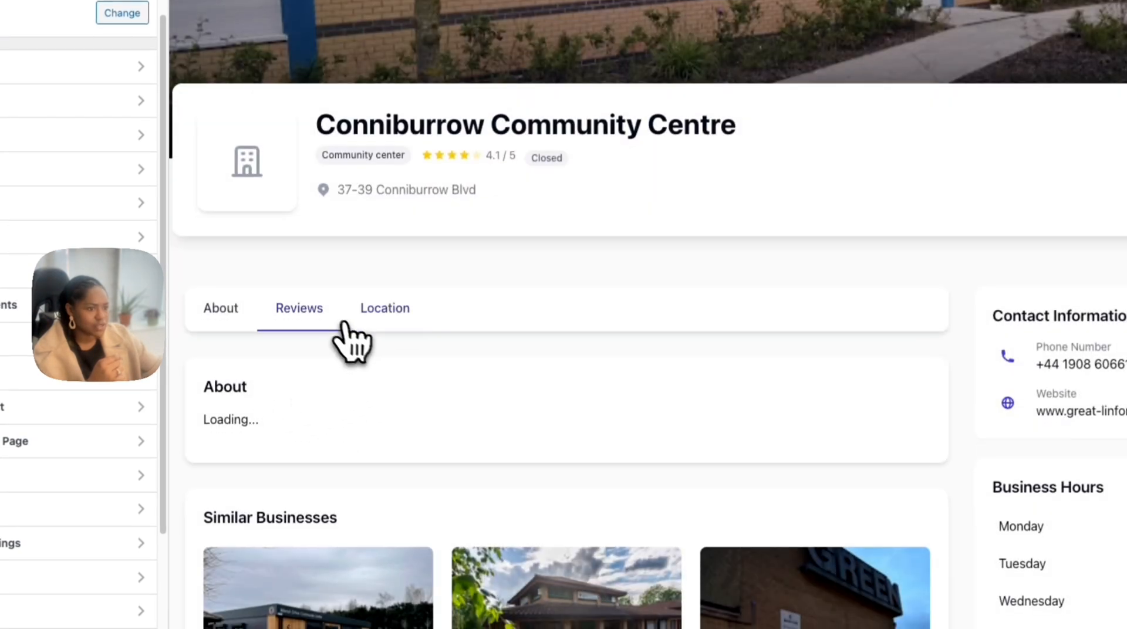
scroll("down", 3)
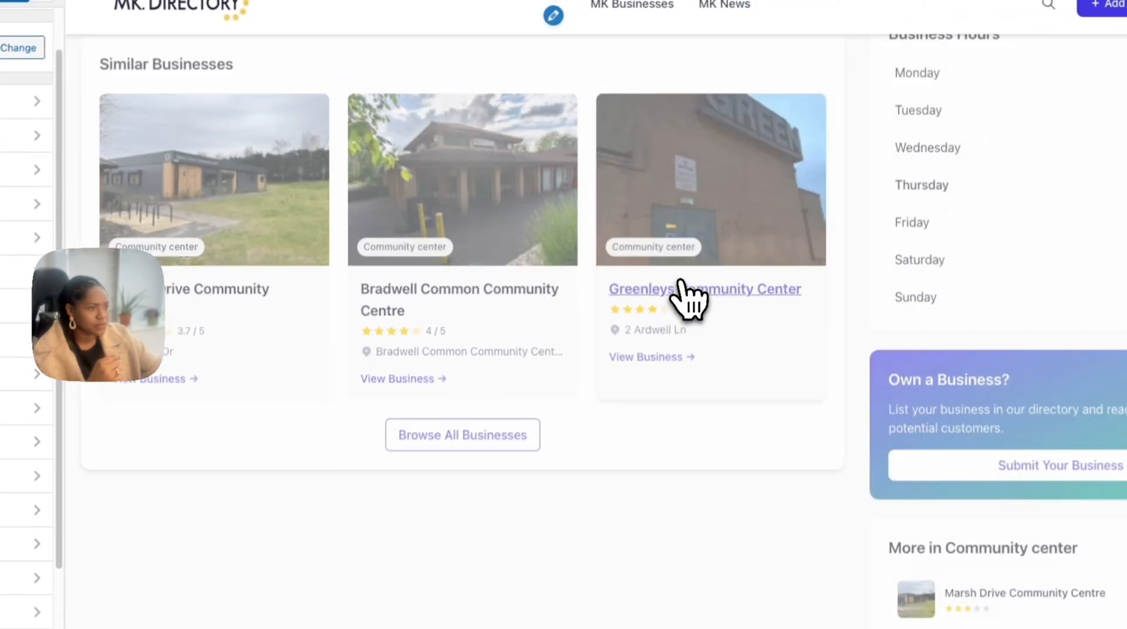
left_click(705, 289)
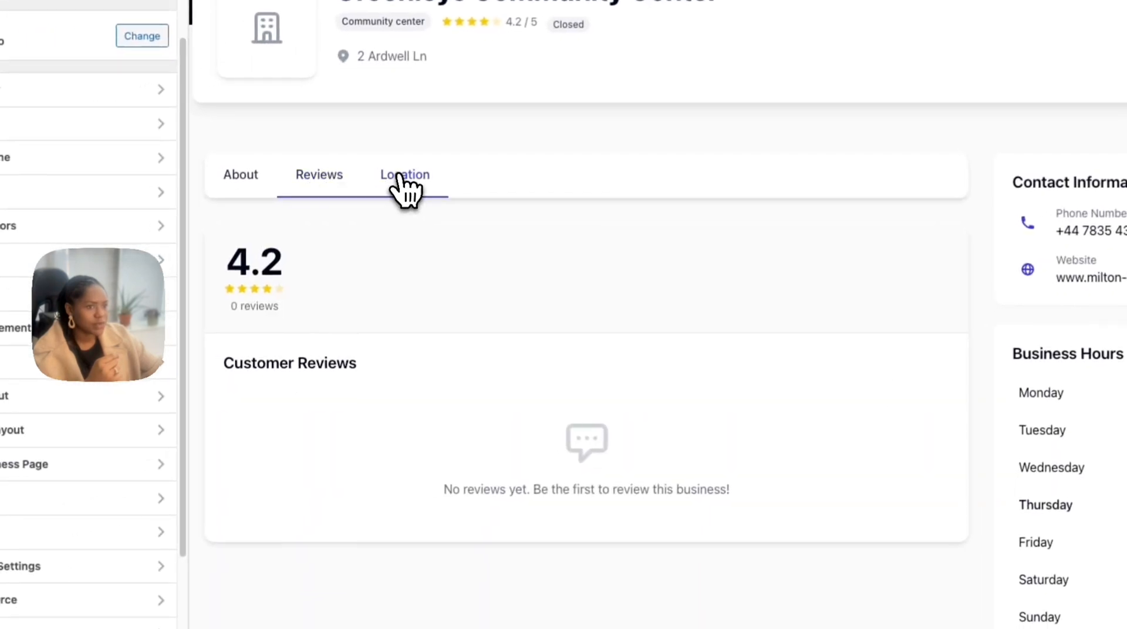
left_click(404, 174)
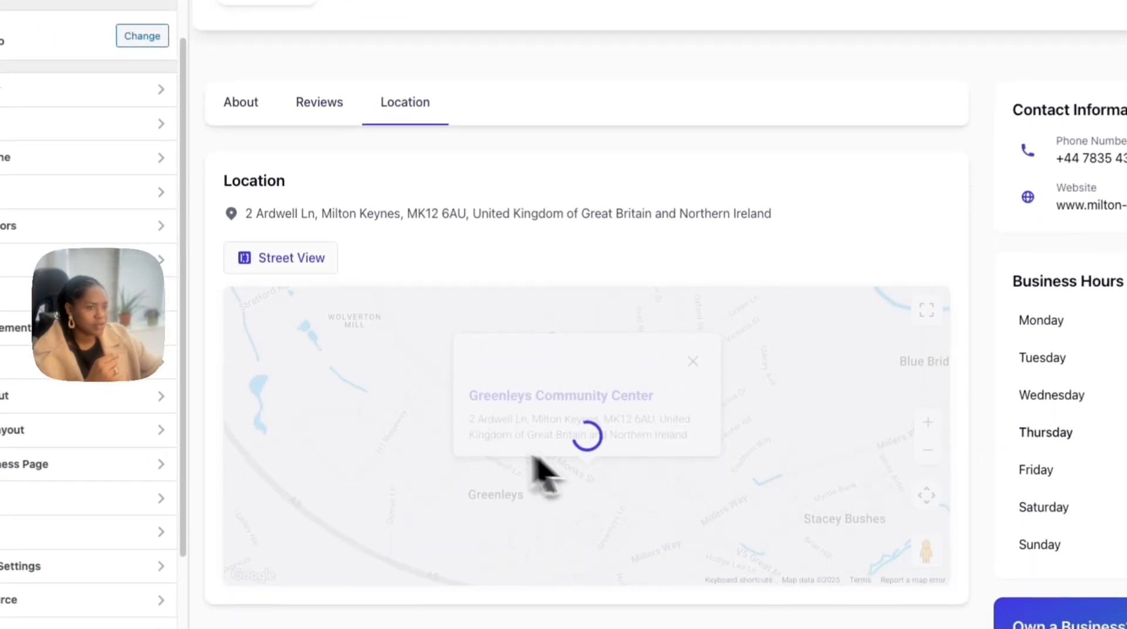
left_click(280, 257)
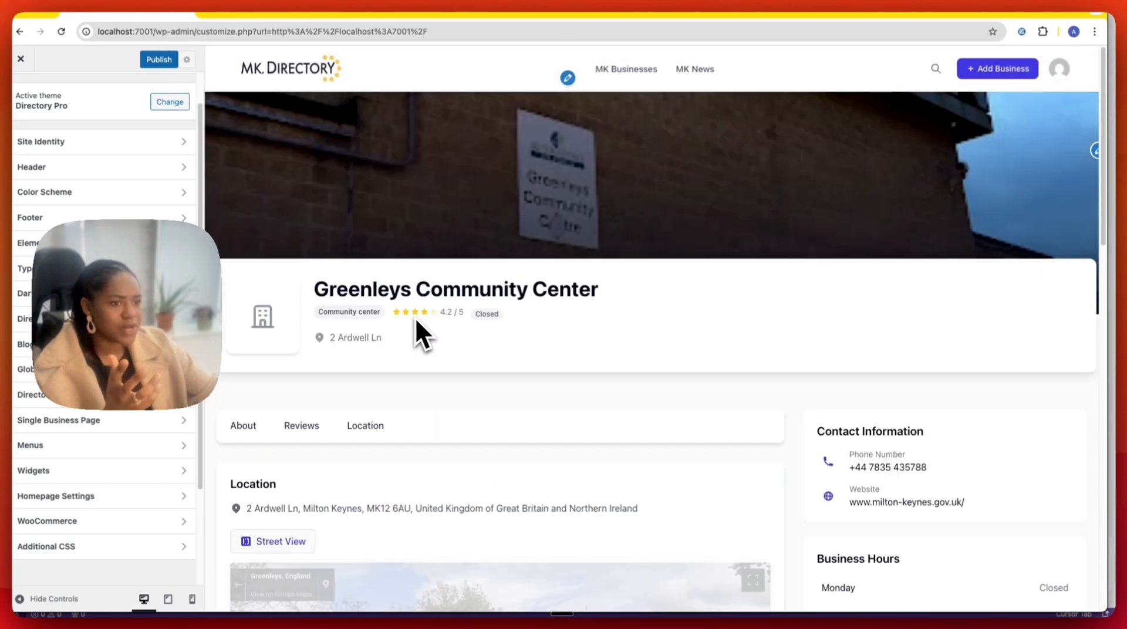
Step: Scroll down the Greenleys Community Center preview through its About section, contact details and business hours
scroll("down", 3)
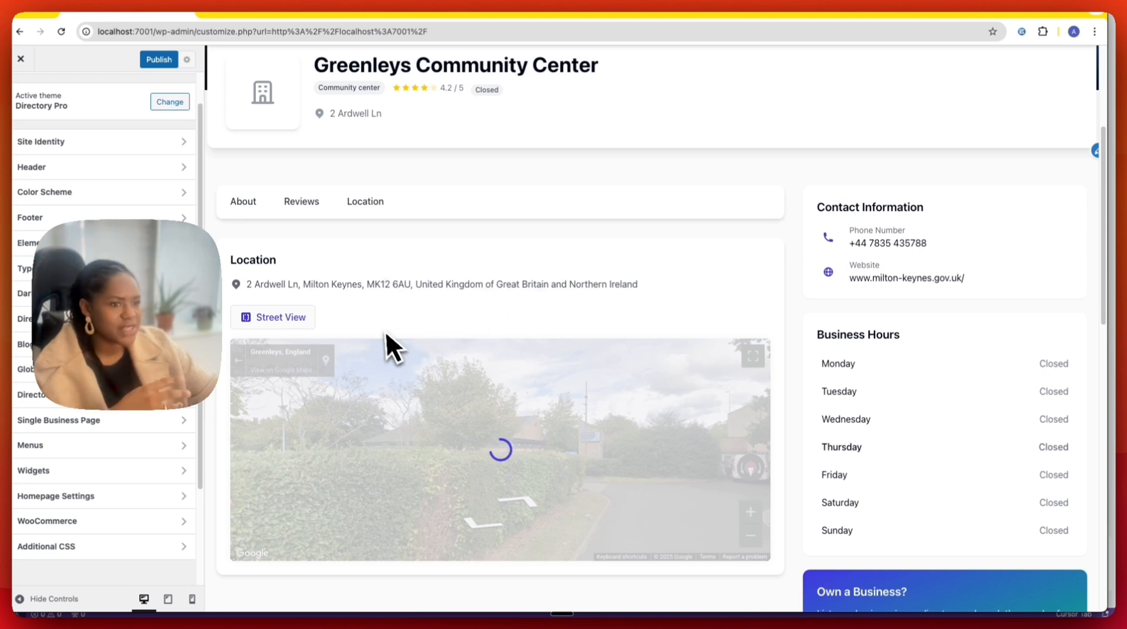
scroll("down", 3)
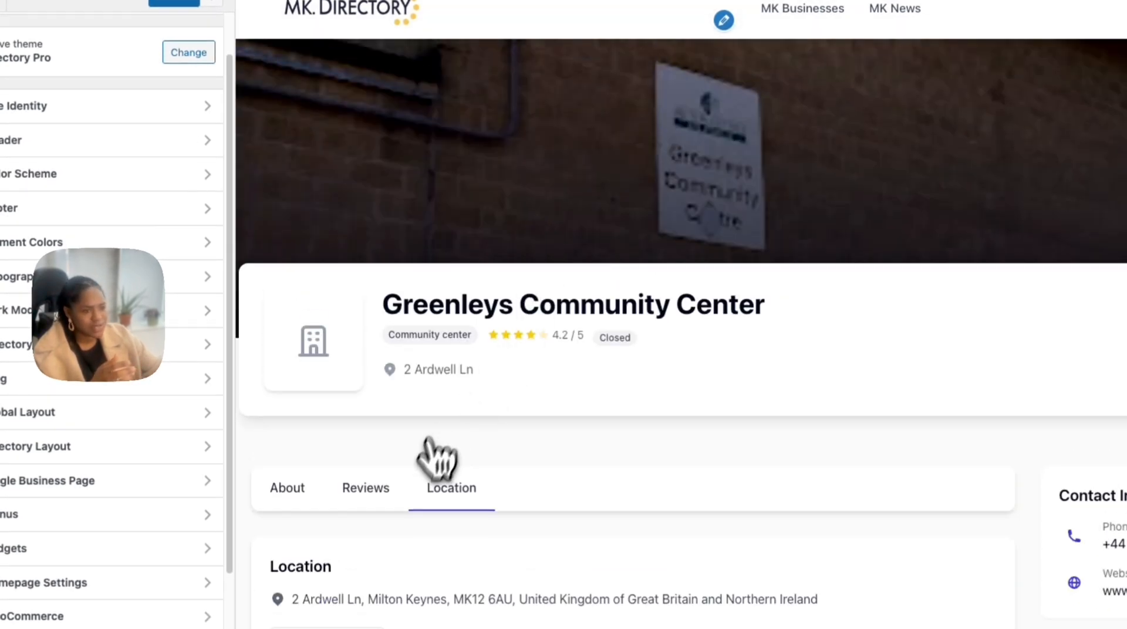
scroll("down", 3)
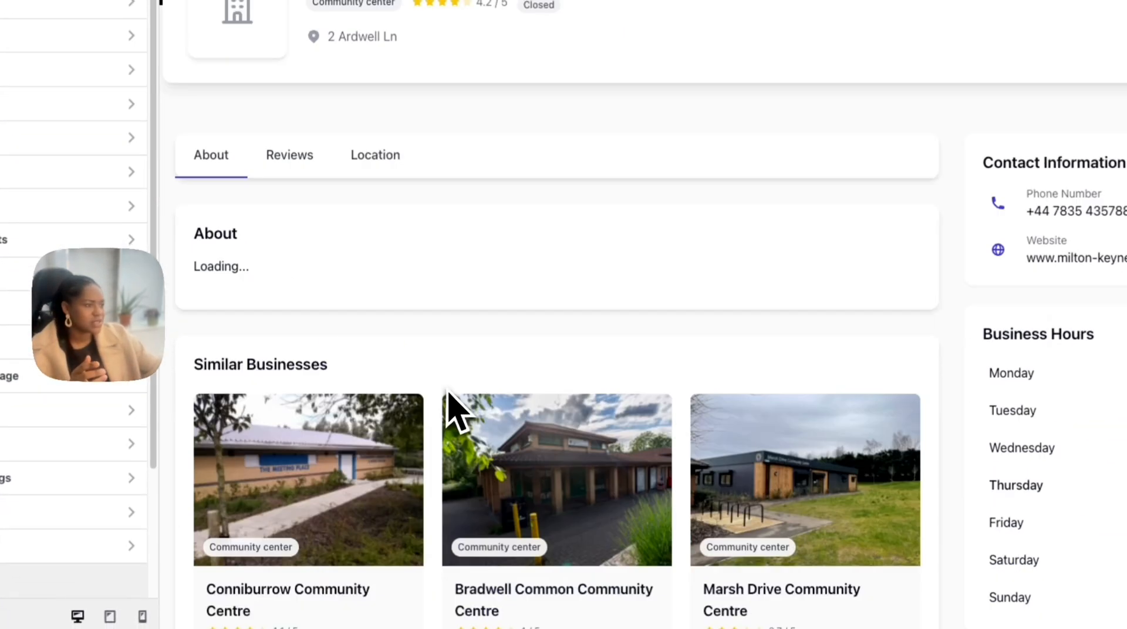
scroll("down", 3)
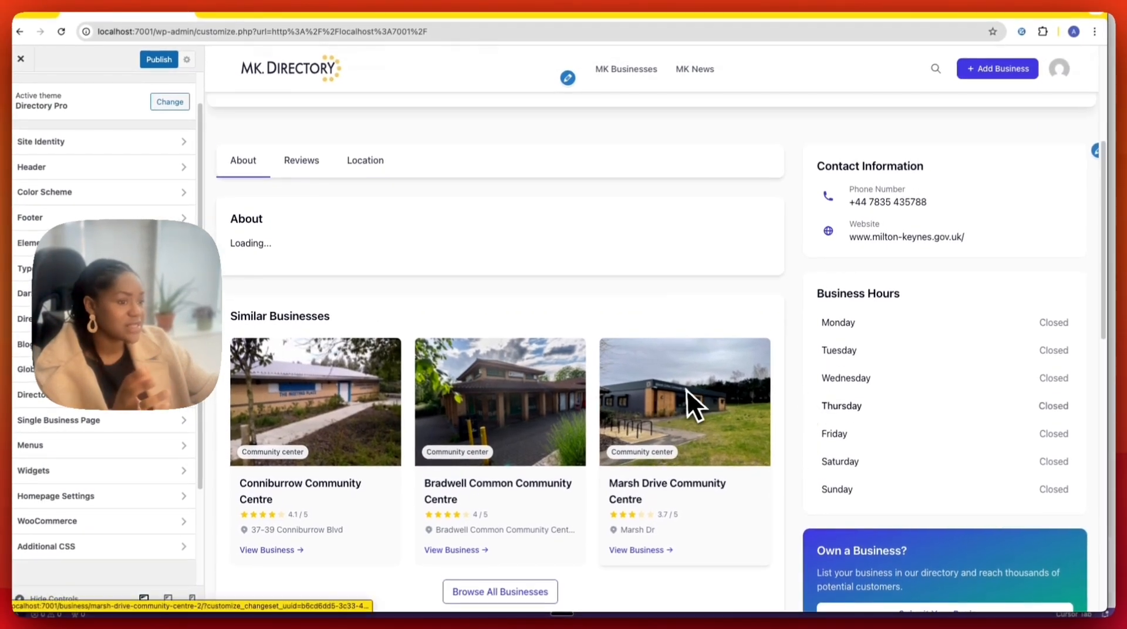
scroll("down", 3)
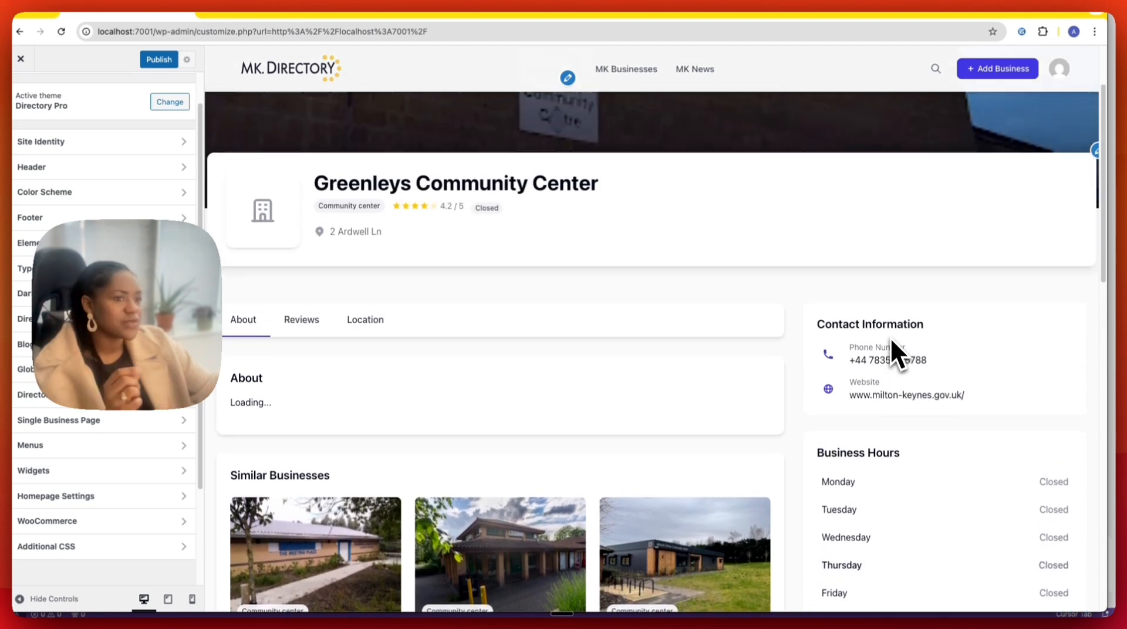
scroll("down", 3)
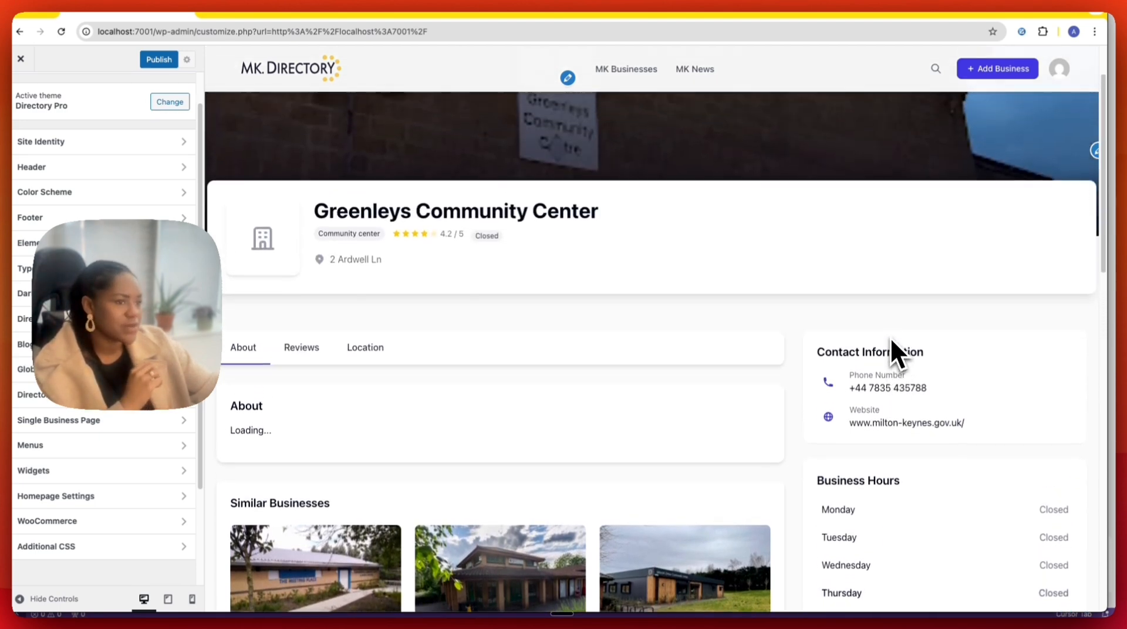
scroll("down", 3)
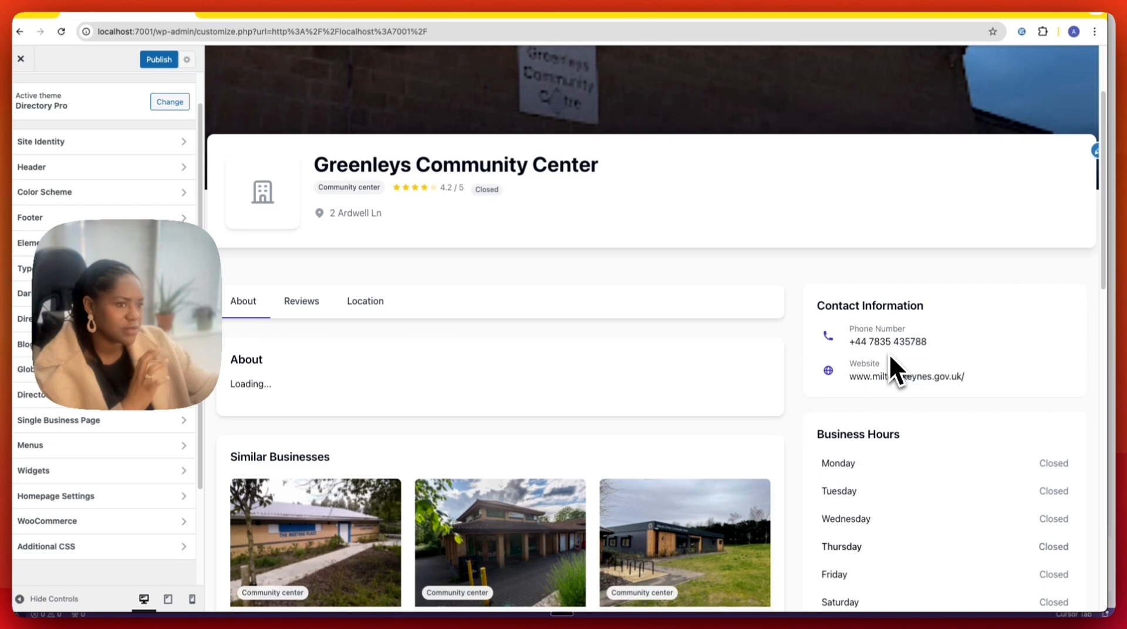
scroll("down", 3)
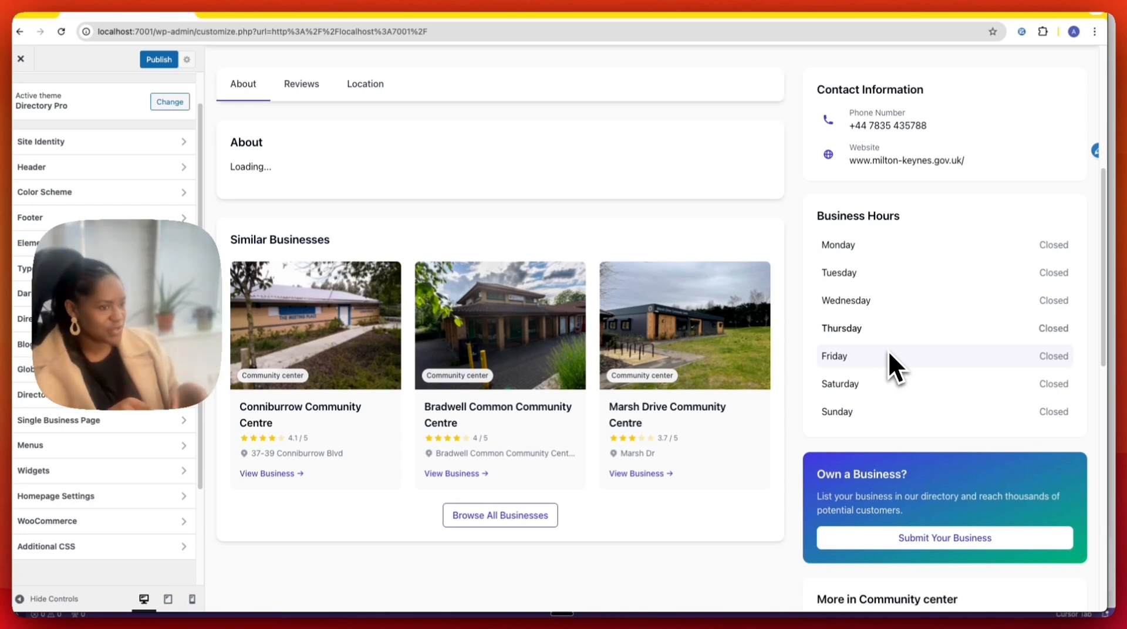
mouse_move(722, 374)
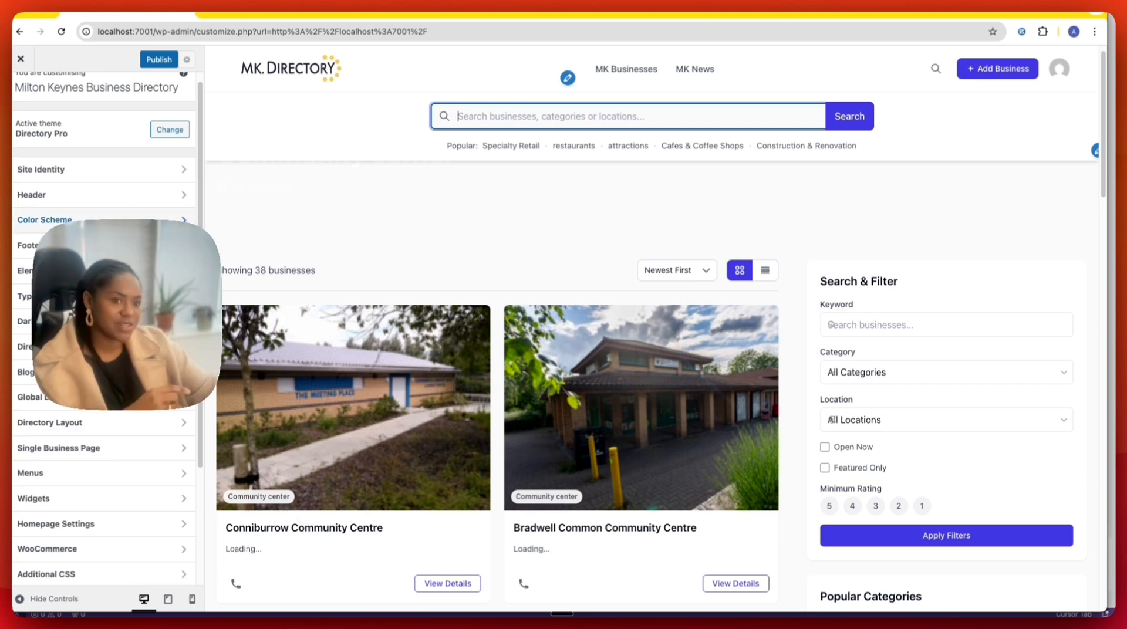
left_click(44, 220)
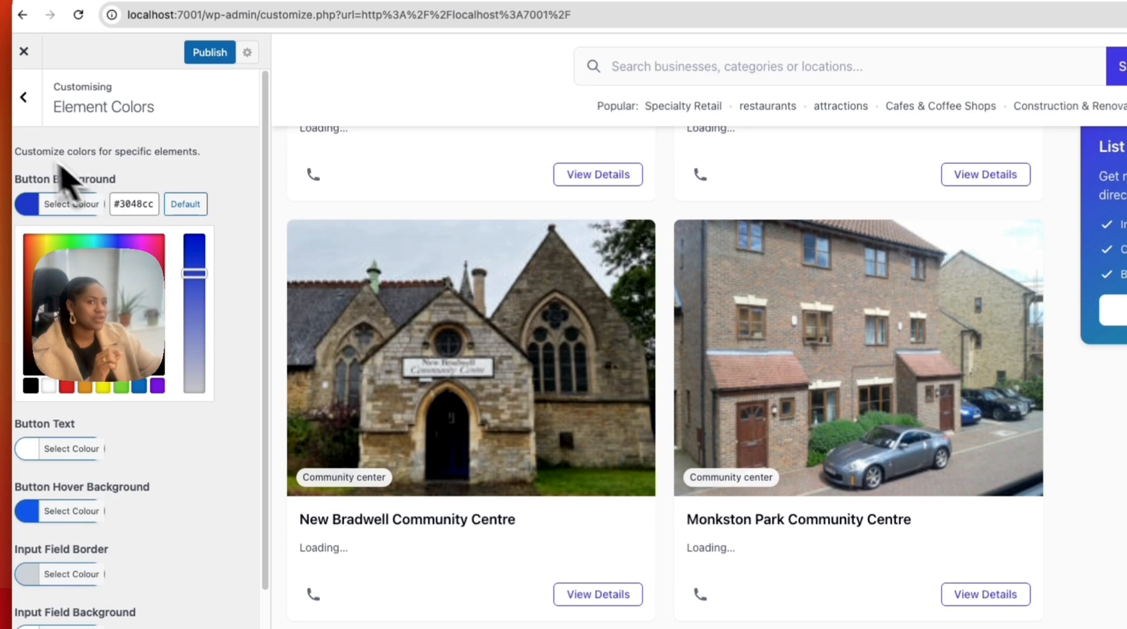
left_click(23, 97)
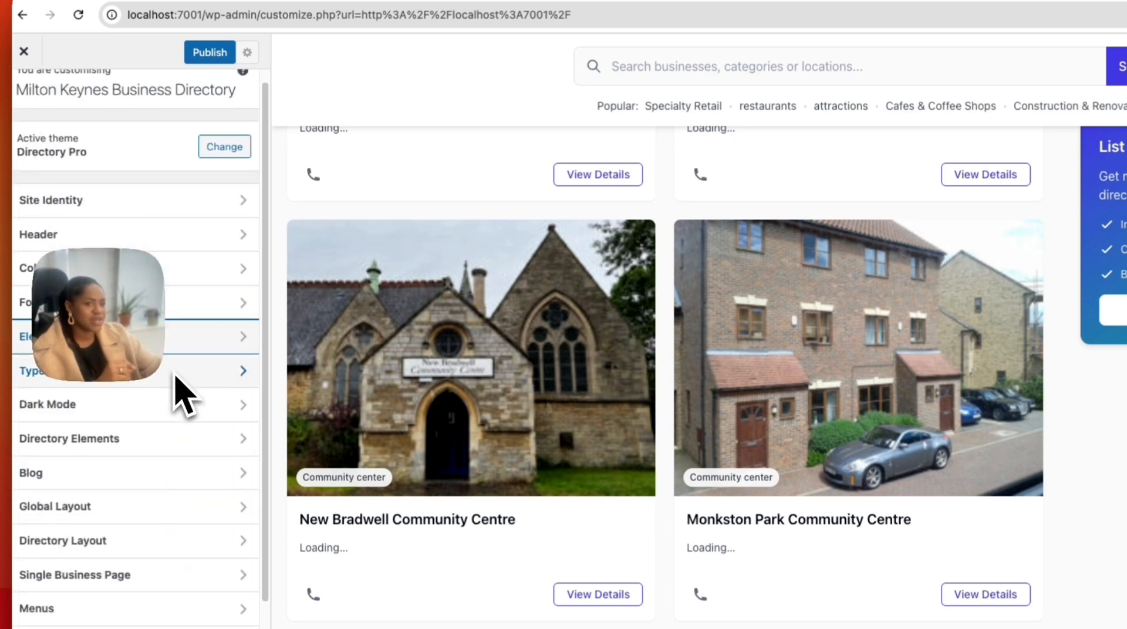